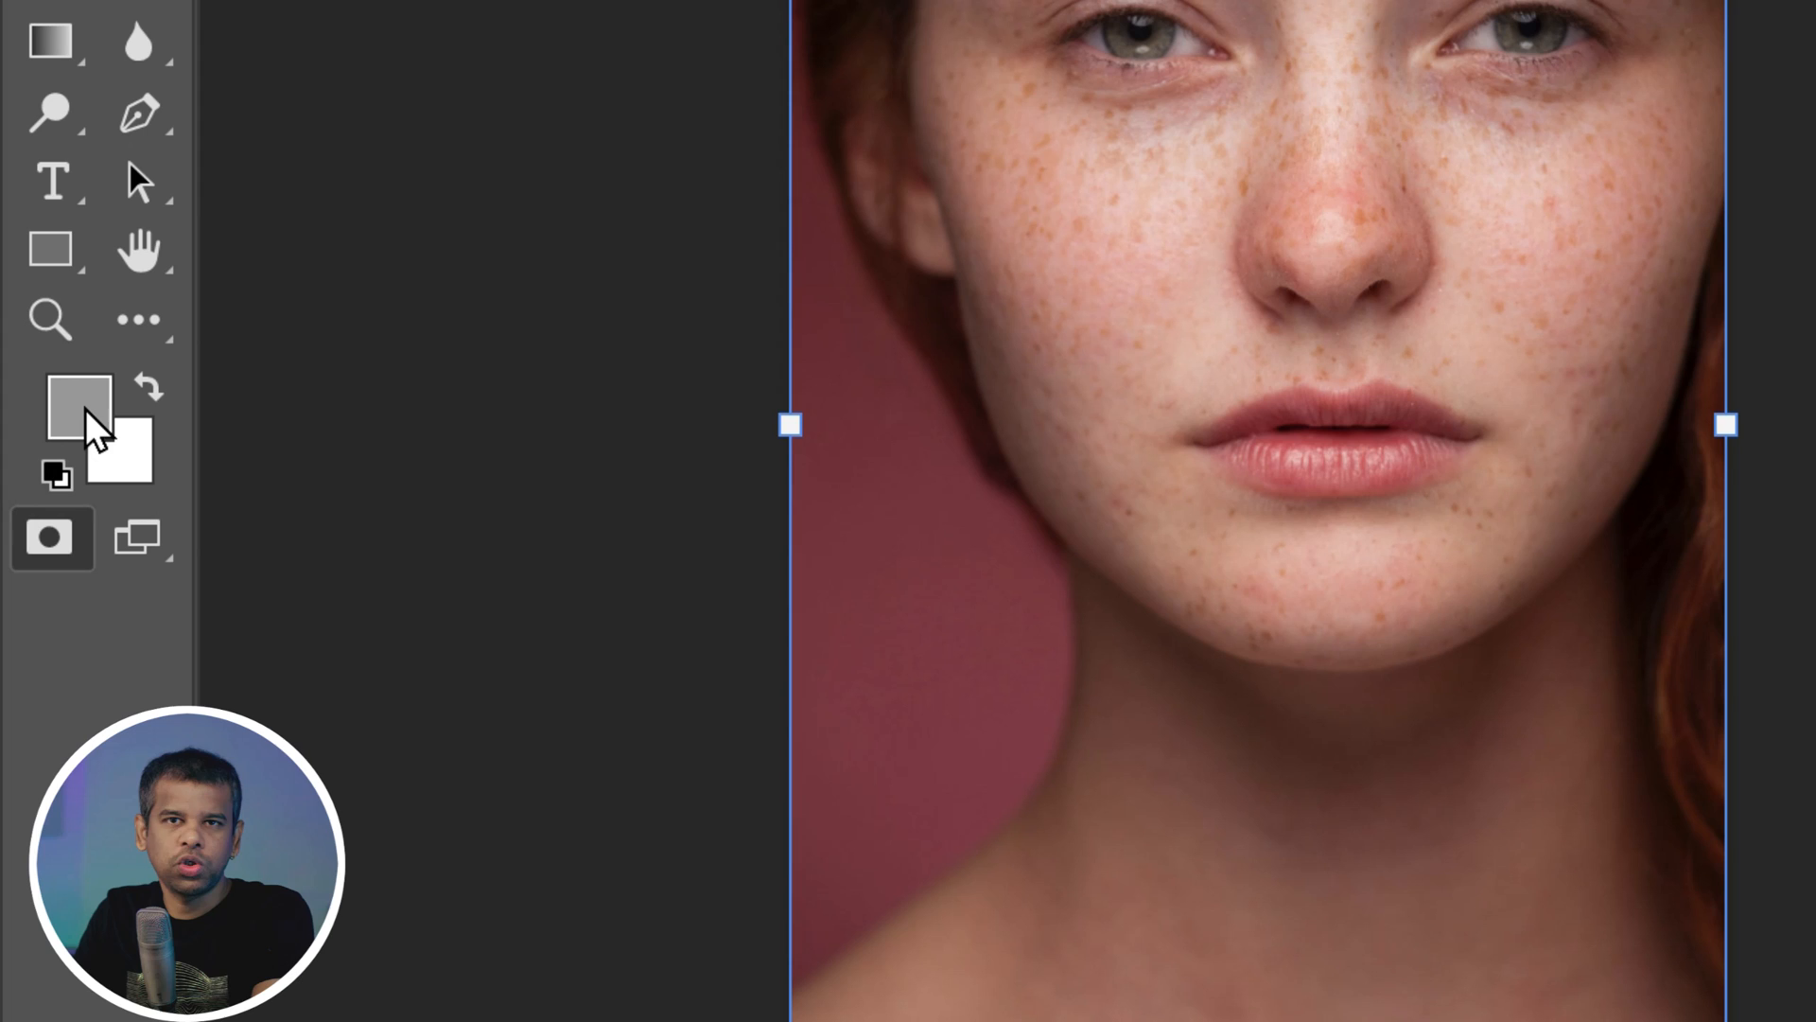
Step: Reset the foreground and background colours to default black and white in Quick Mask mode
key("d")
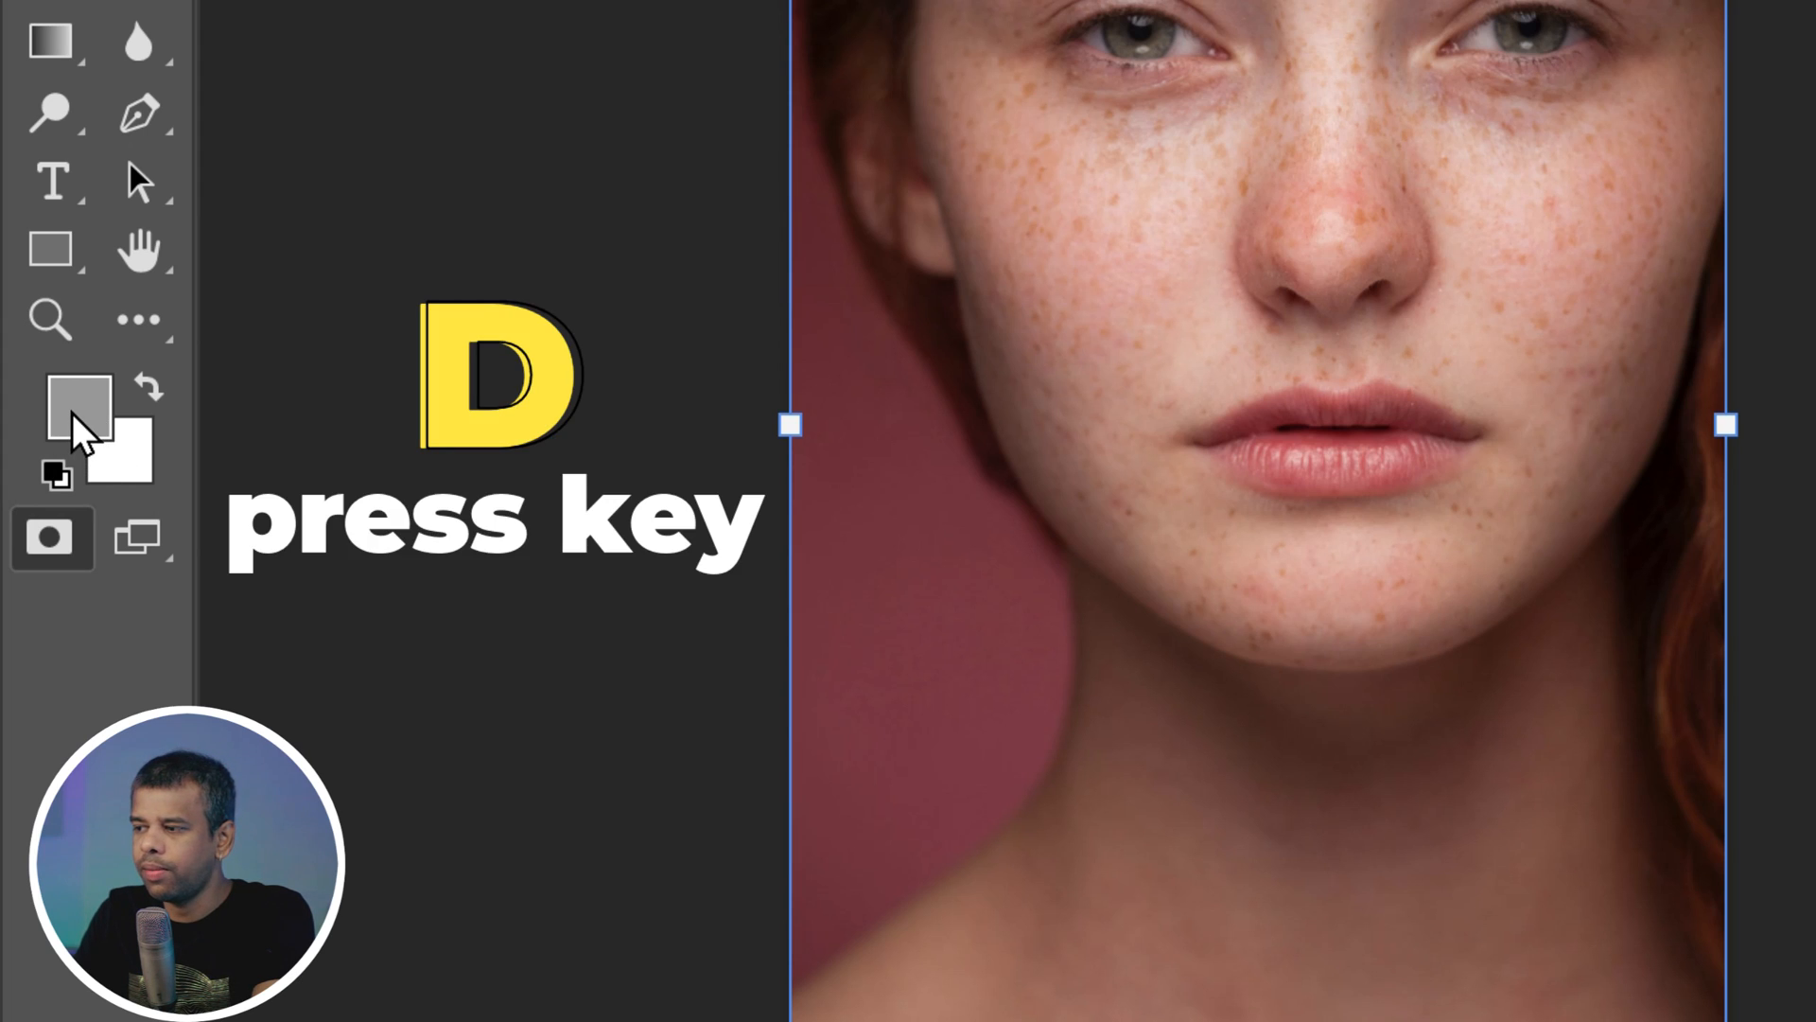
key("d")
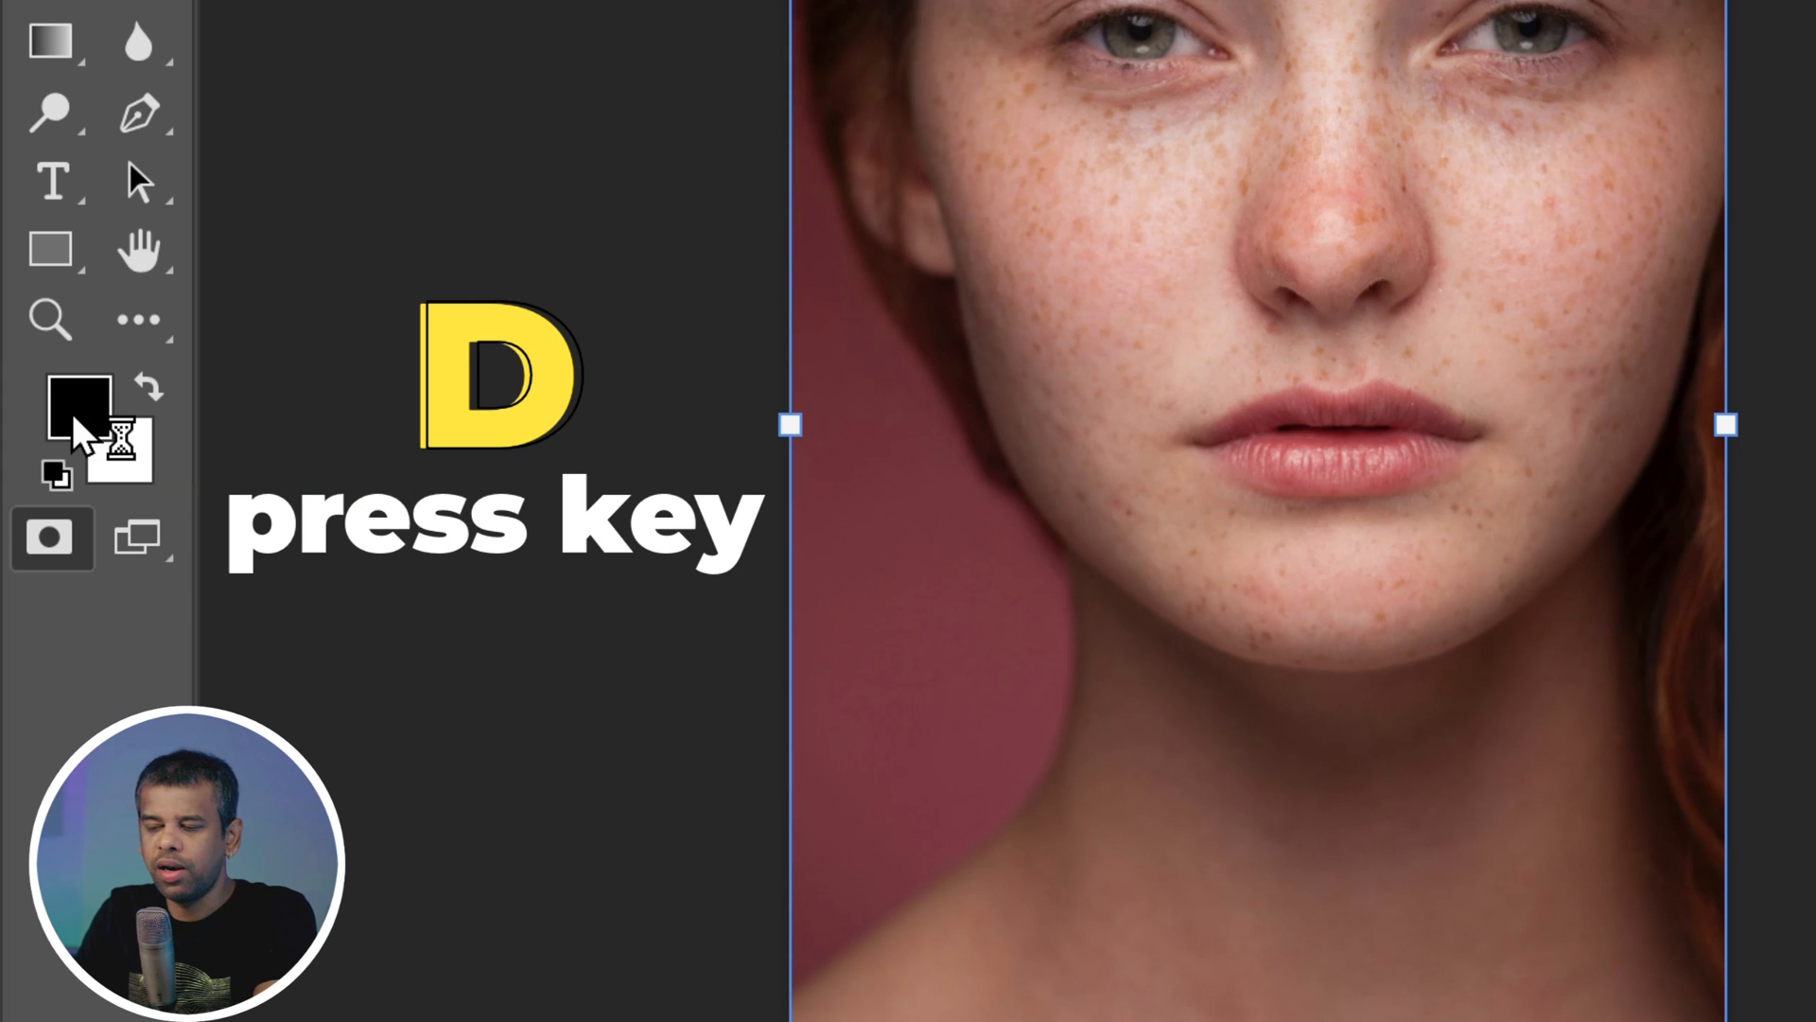
key("d")
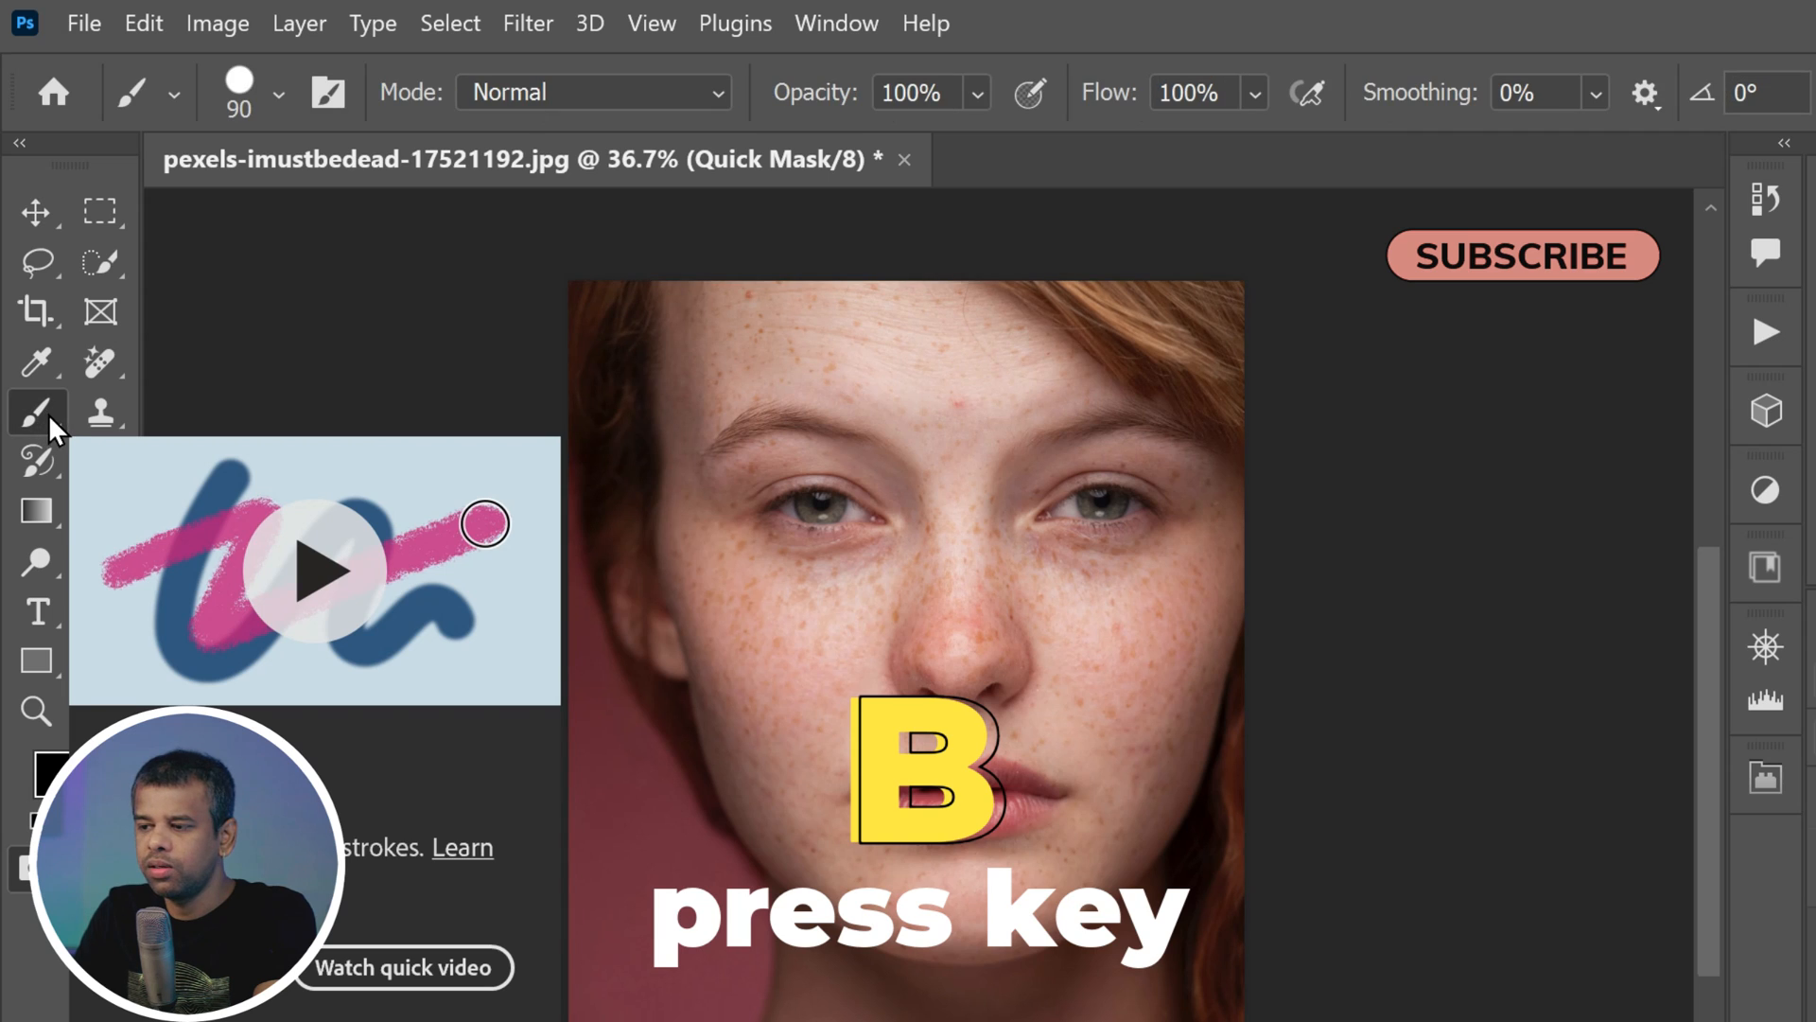
Step: Select the Brush tool, keeping the soft round 90 px brush
left_click(276, 92)
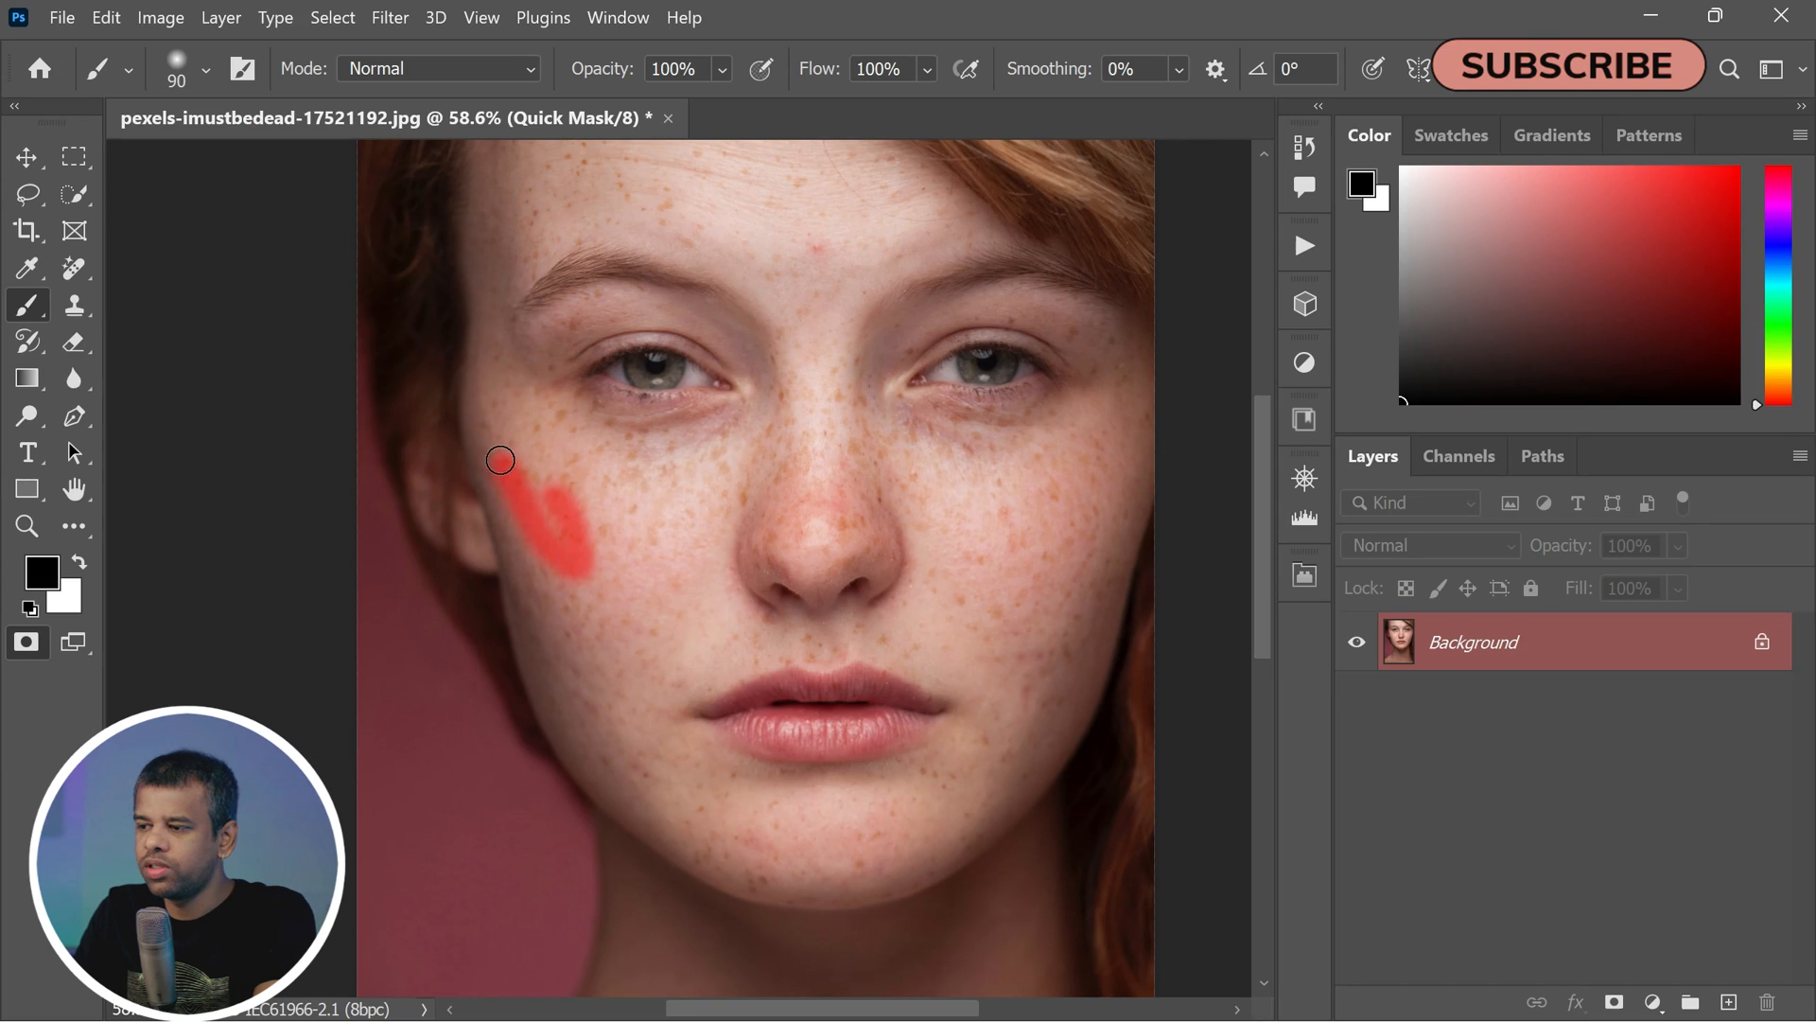
Step: Mask the left cheek from jaw to nose, then paint around the right eye and swap colours
left_click_drag(500, 459, 536, 597)
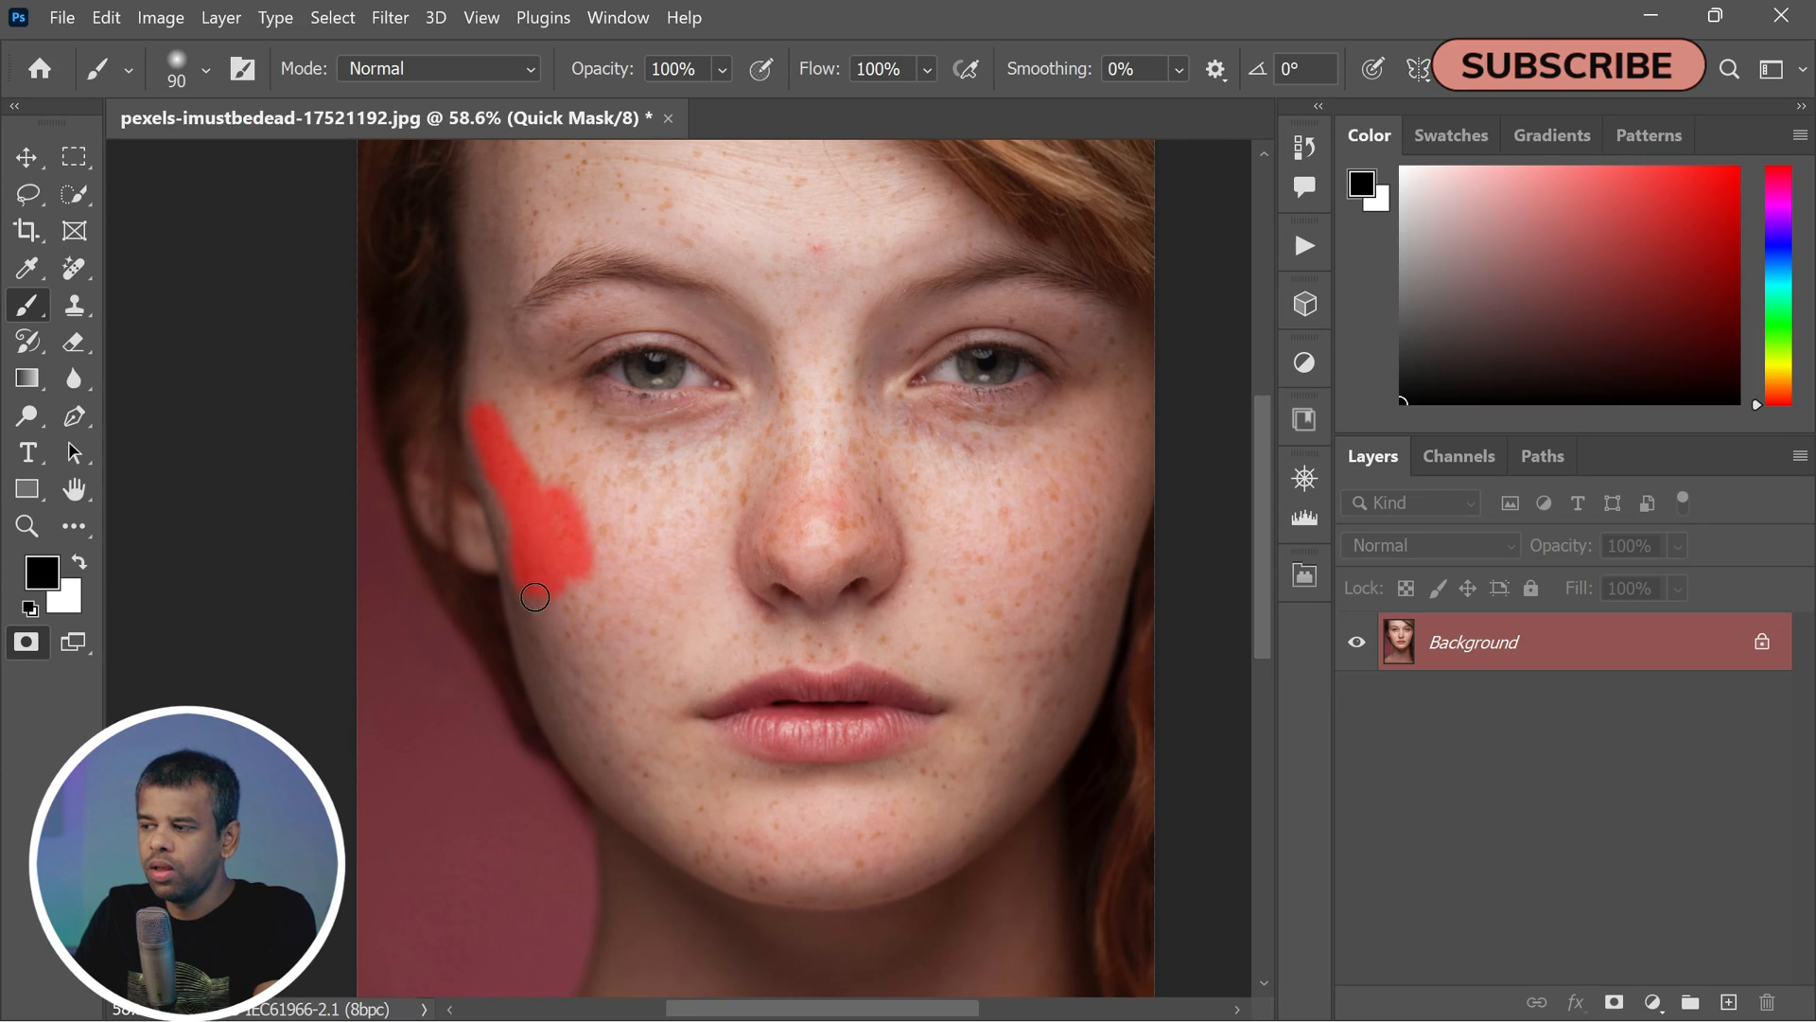
left_click_drag(535, 597, 637, 765)
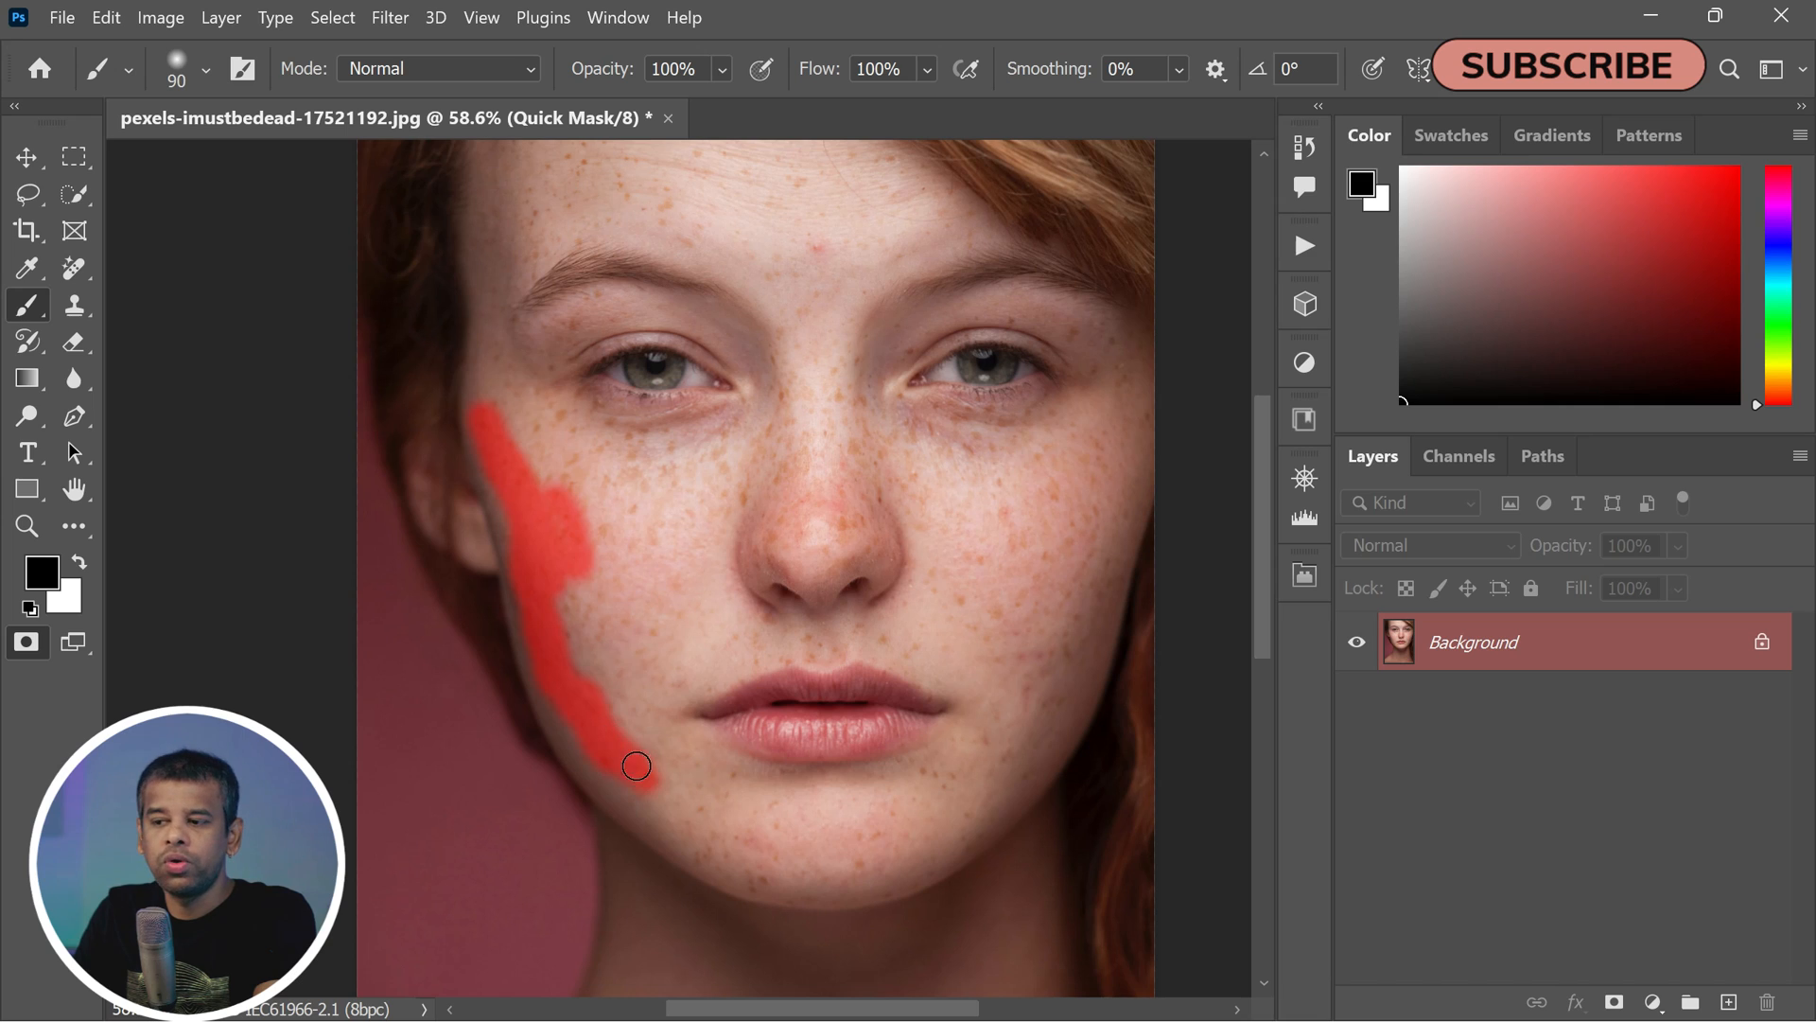
left_click_drag(636, 766, 656, 693)
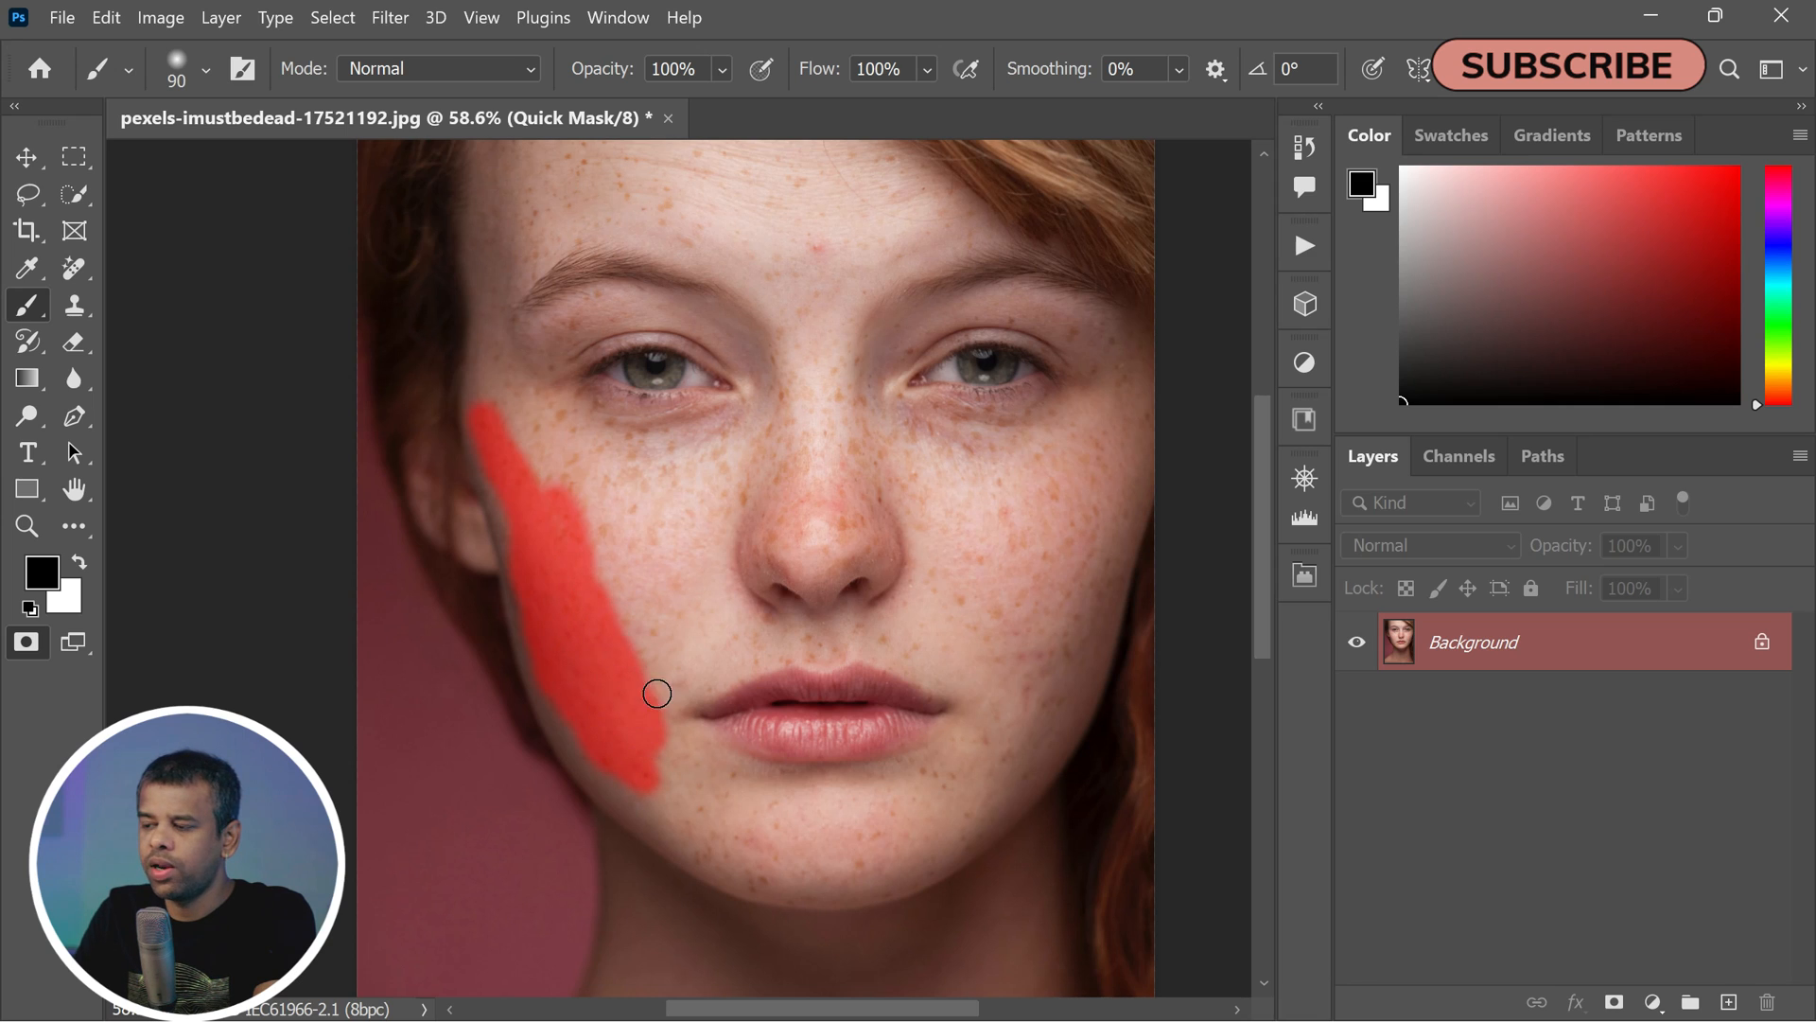
left_click_drag(657, 693, 515, 439)
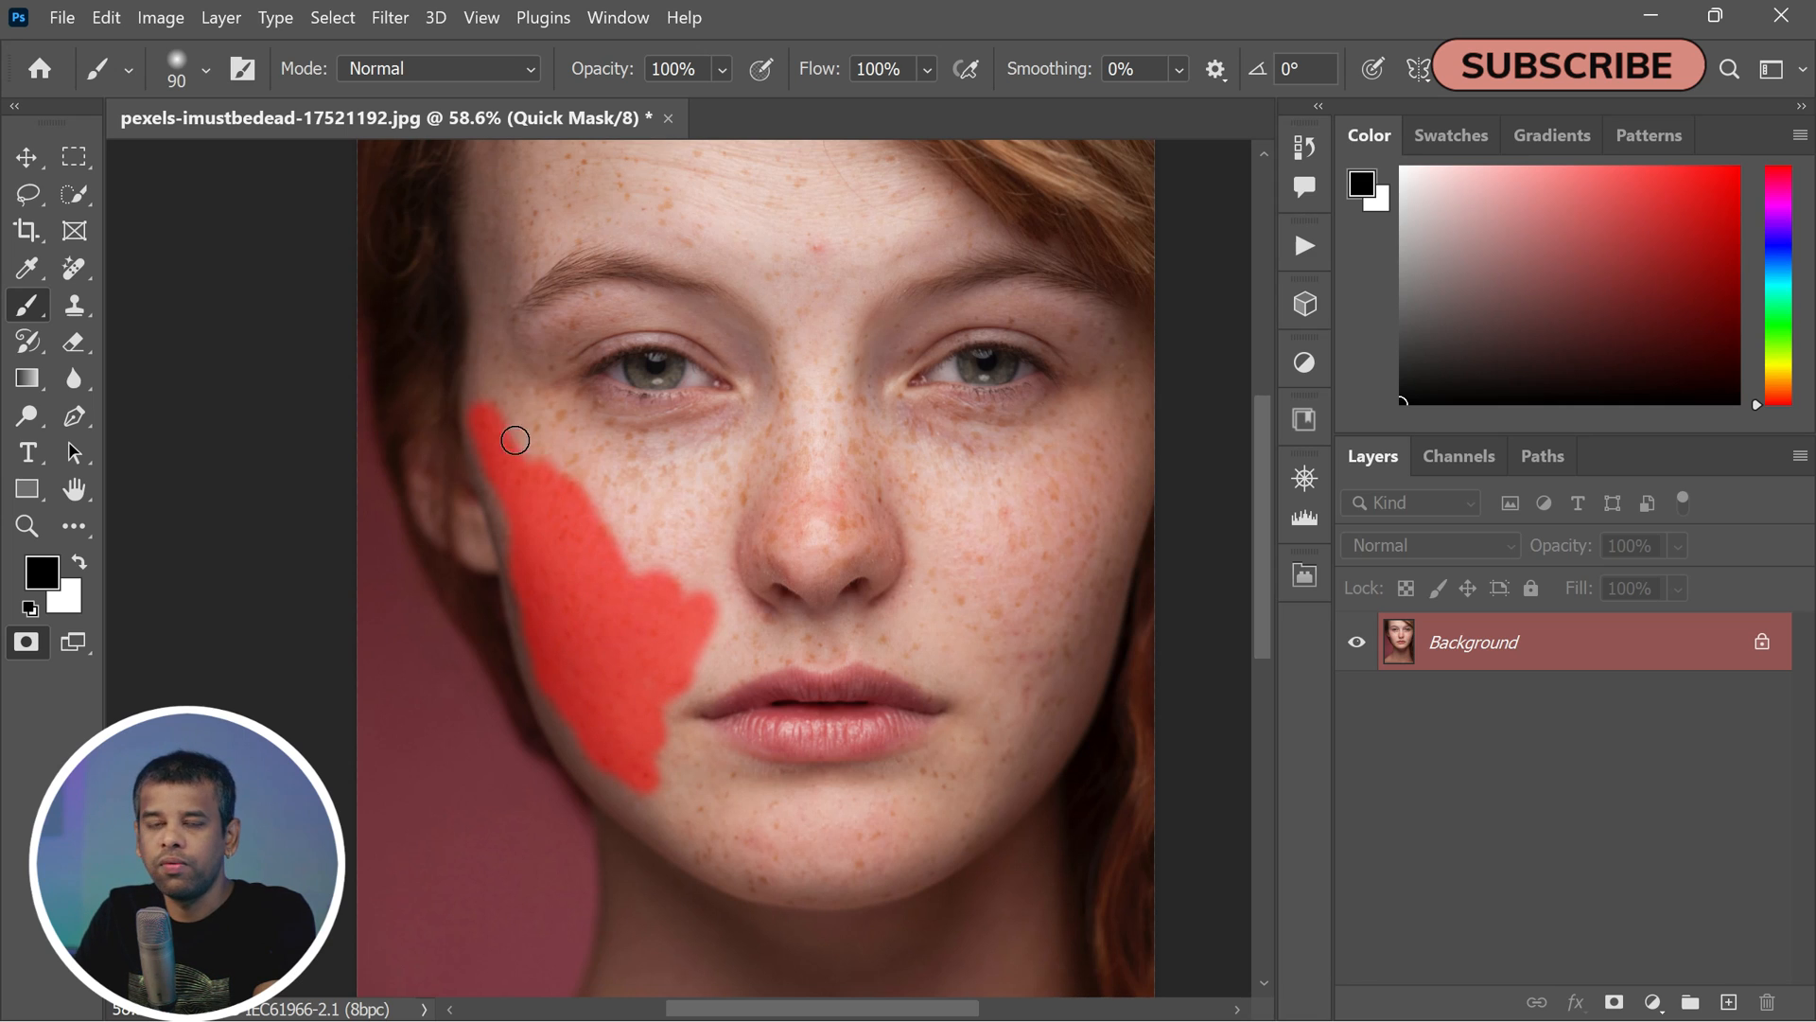
left_click_drag(515, 440, 624, 505)
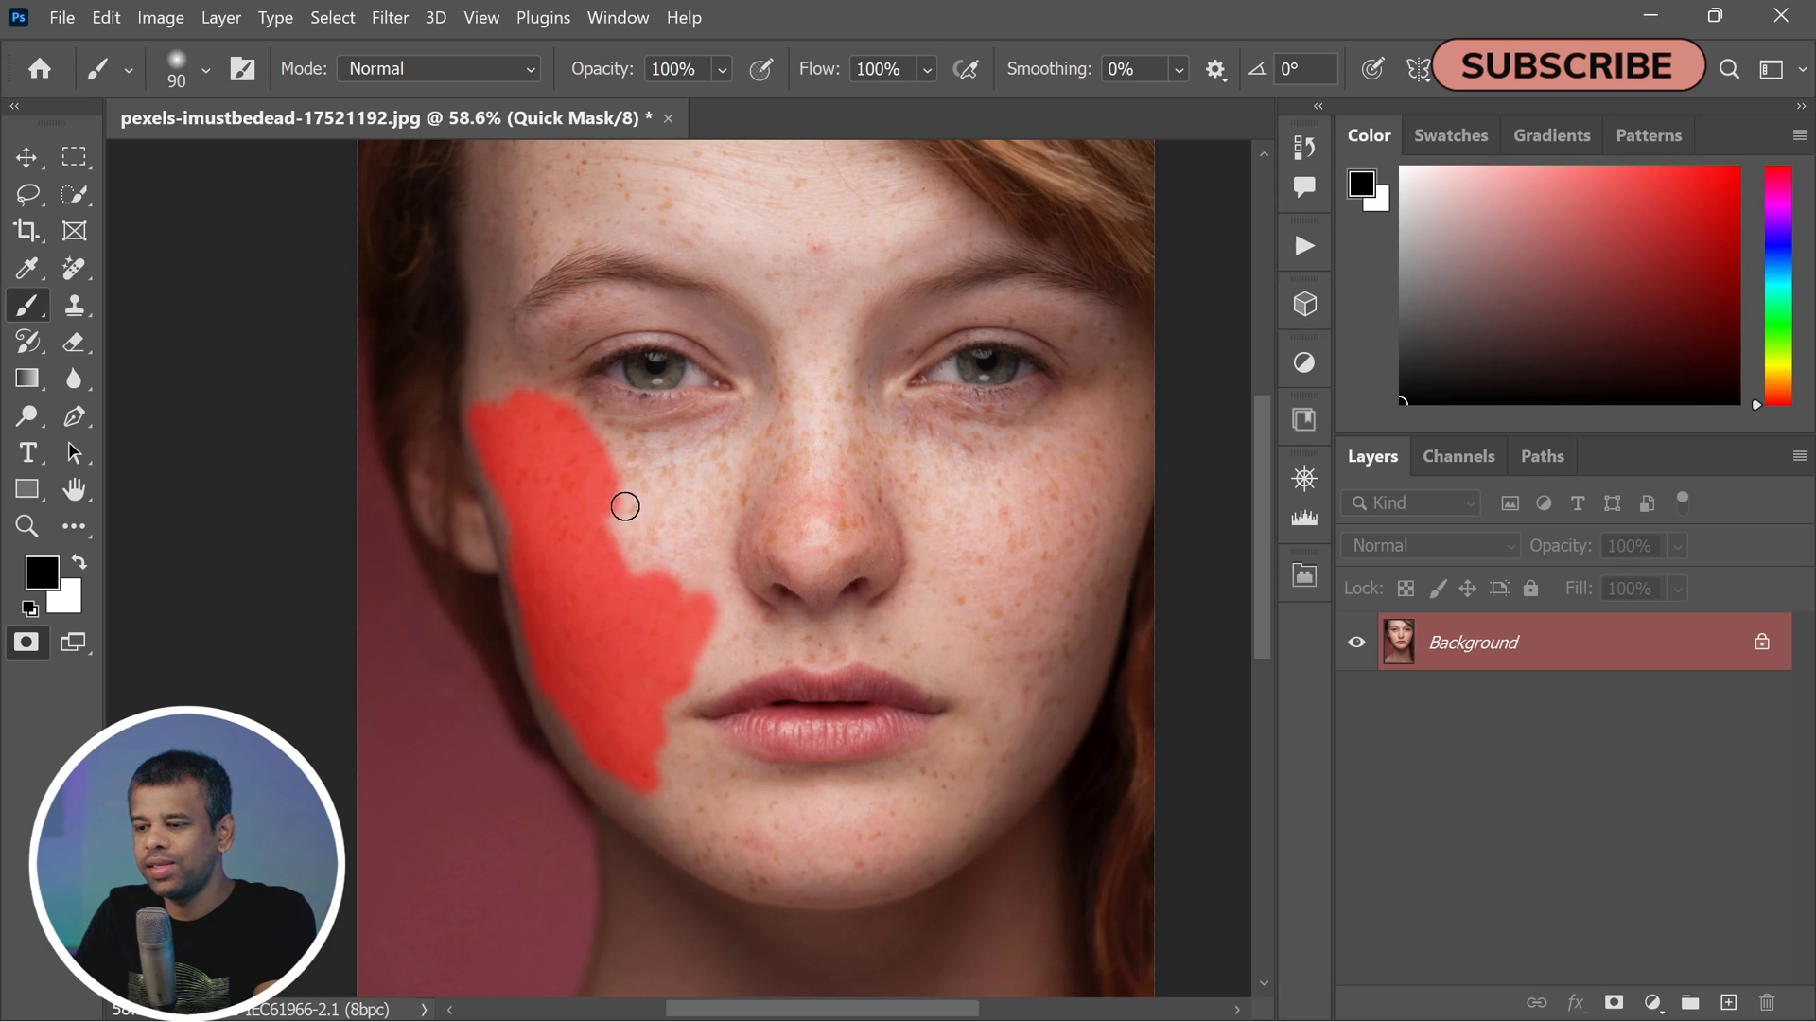
left_click_drag(624, 505, 652, 511)
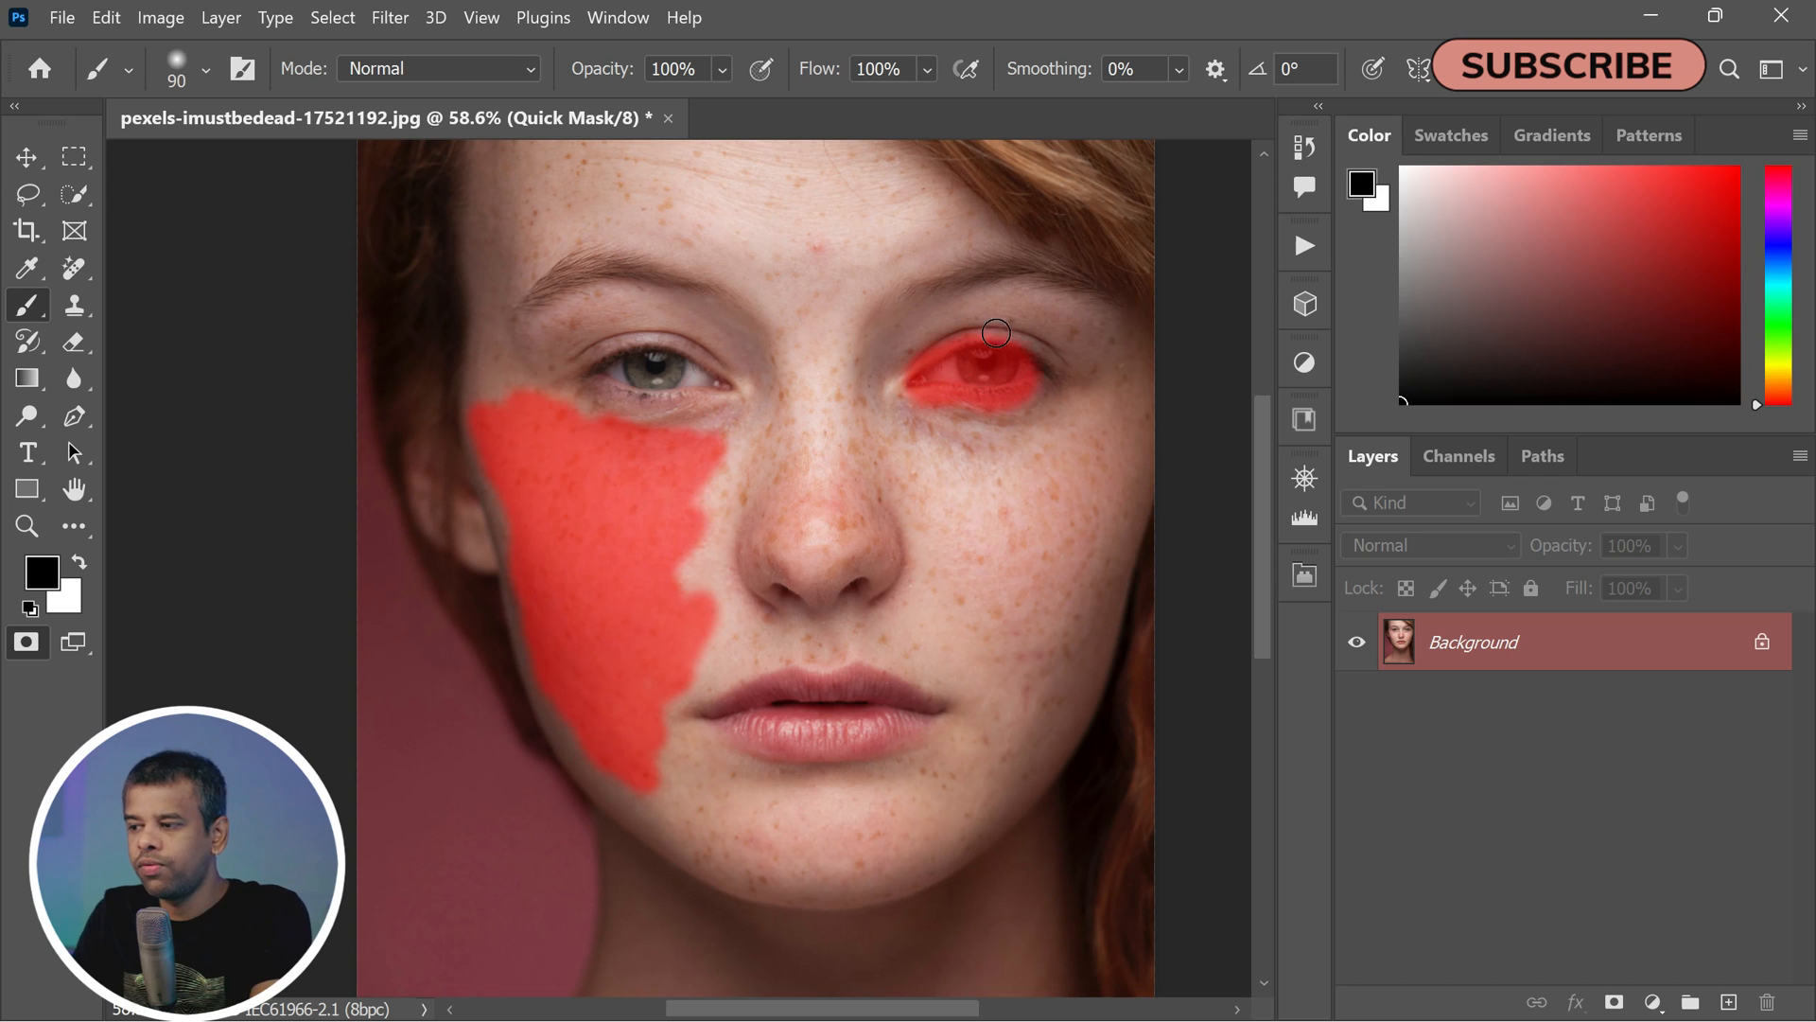
left_click_drag(996, 334, 1022, 377)
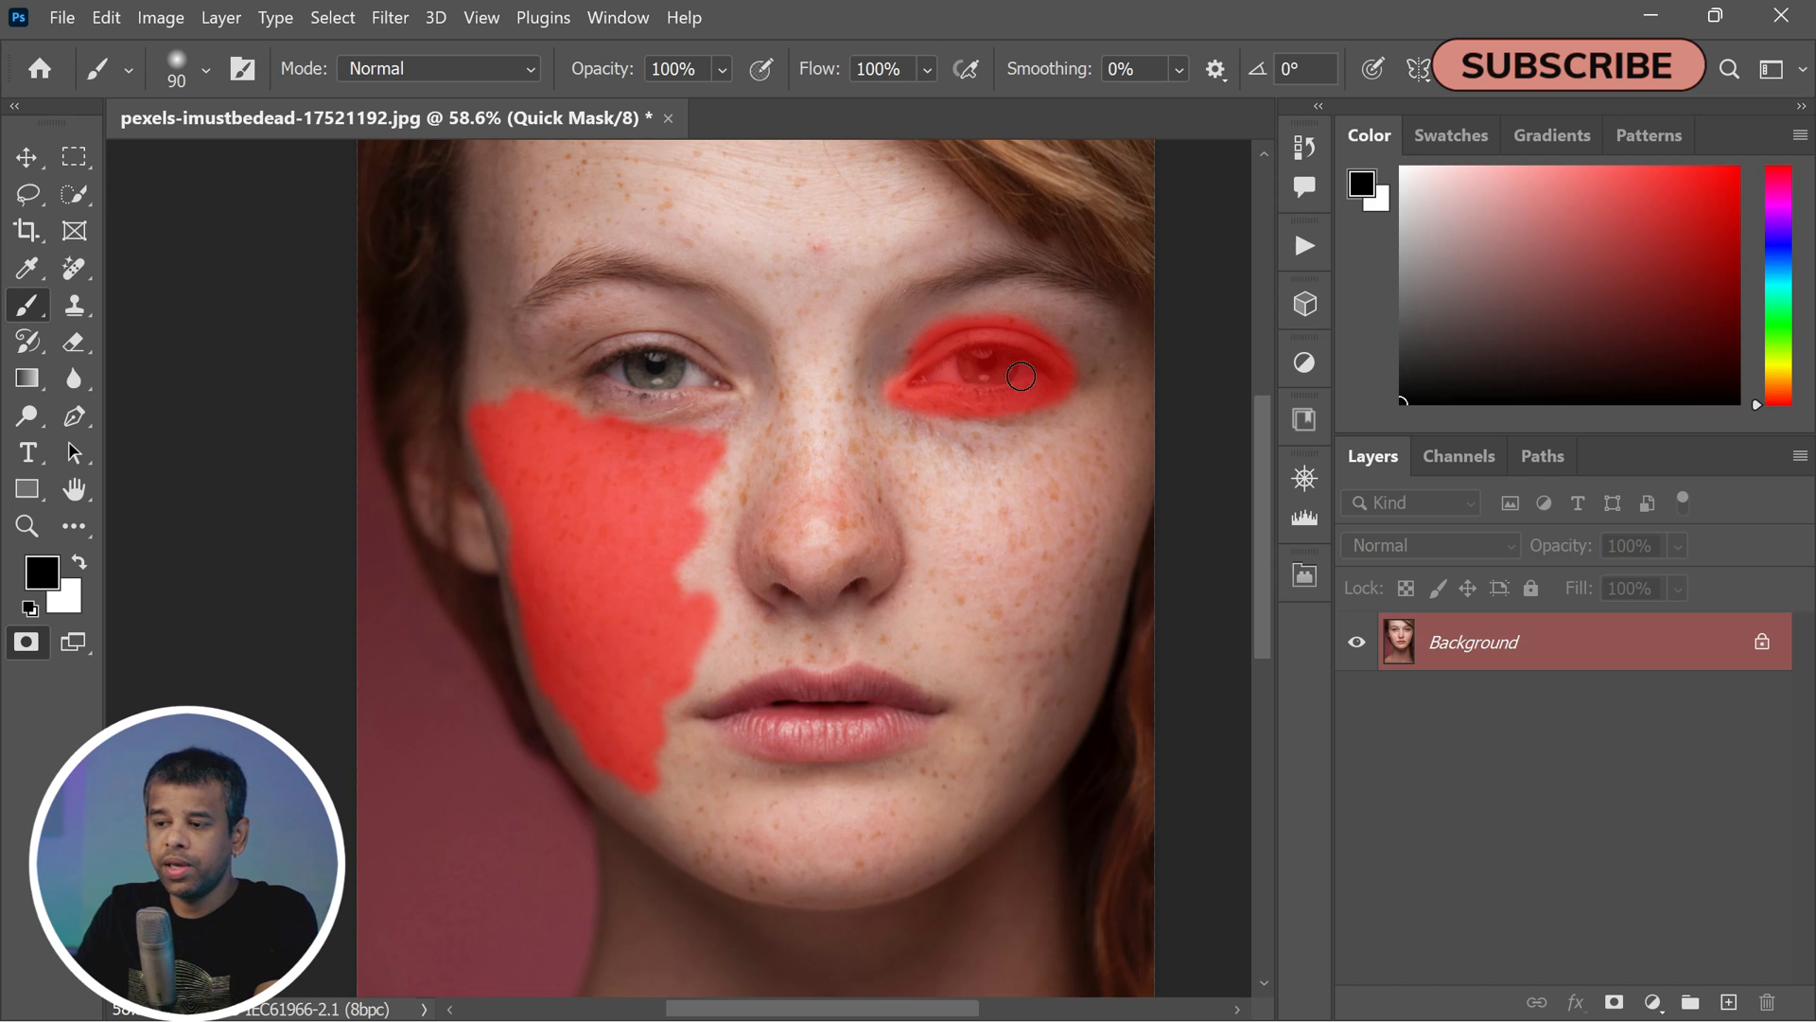
key("x")
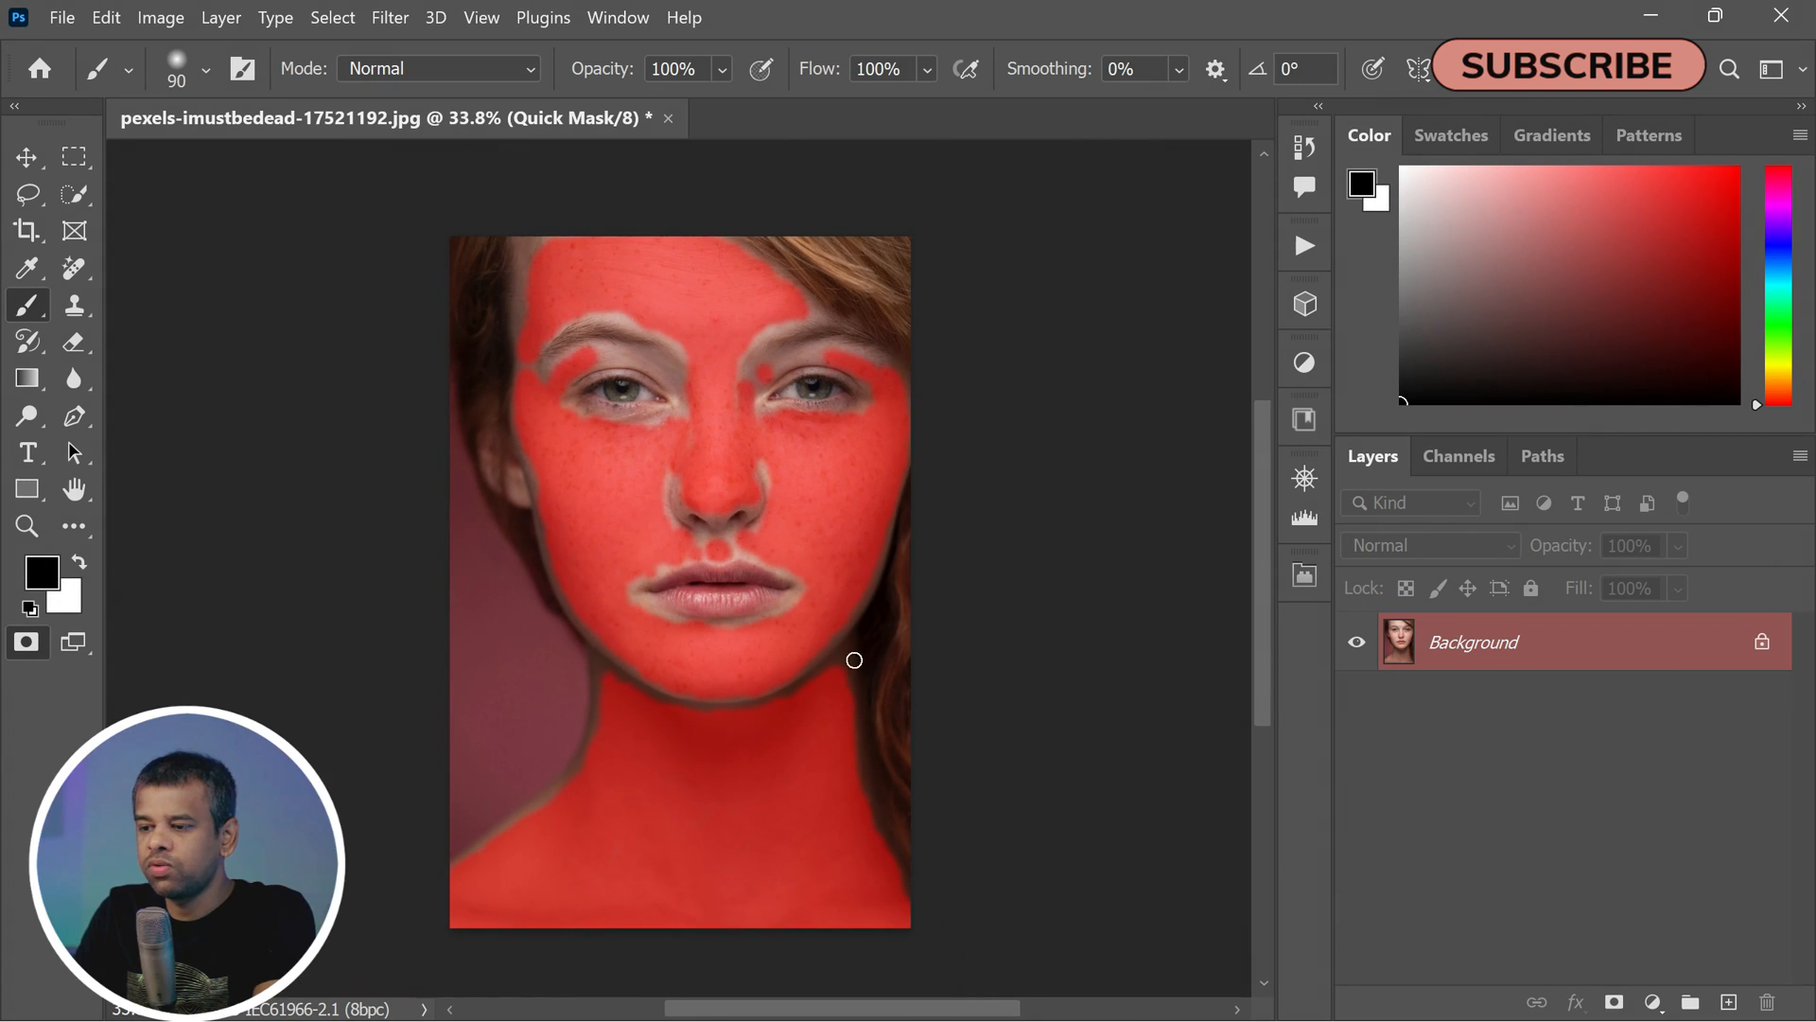
key("q")
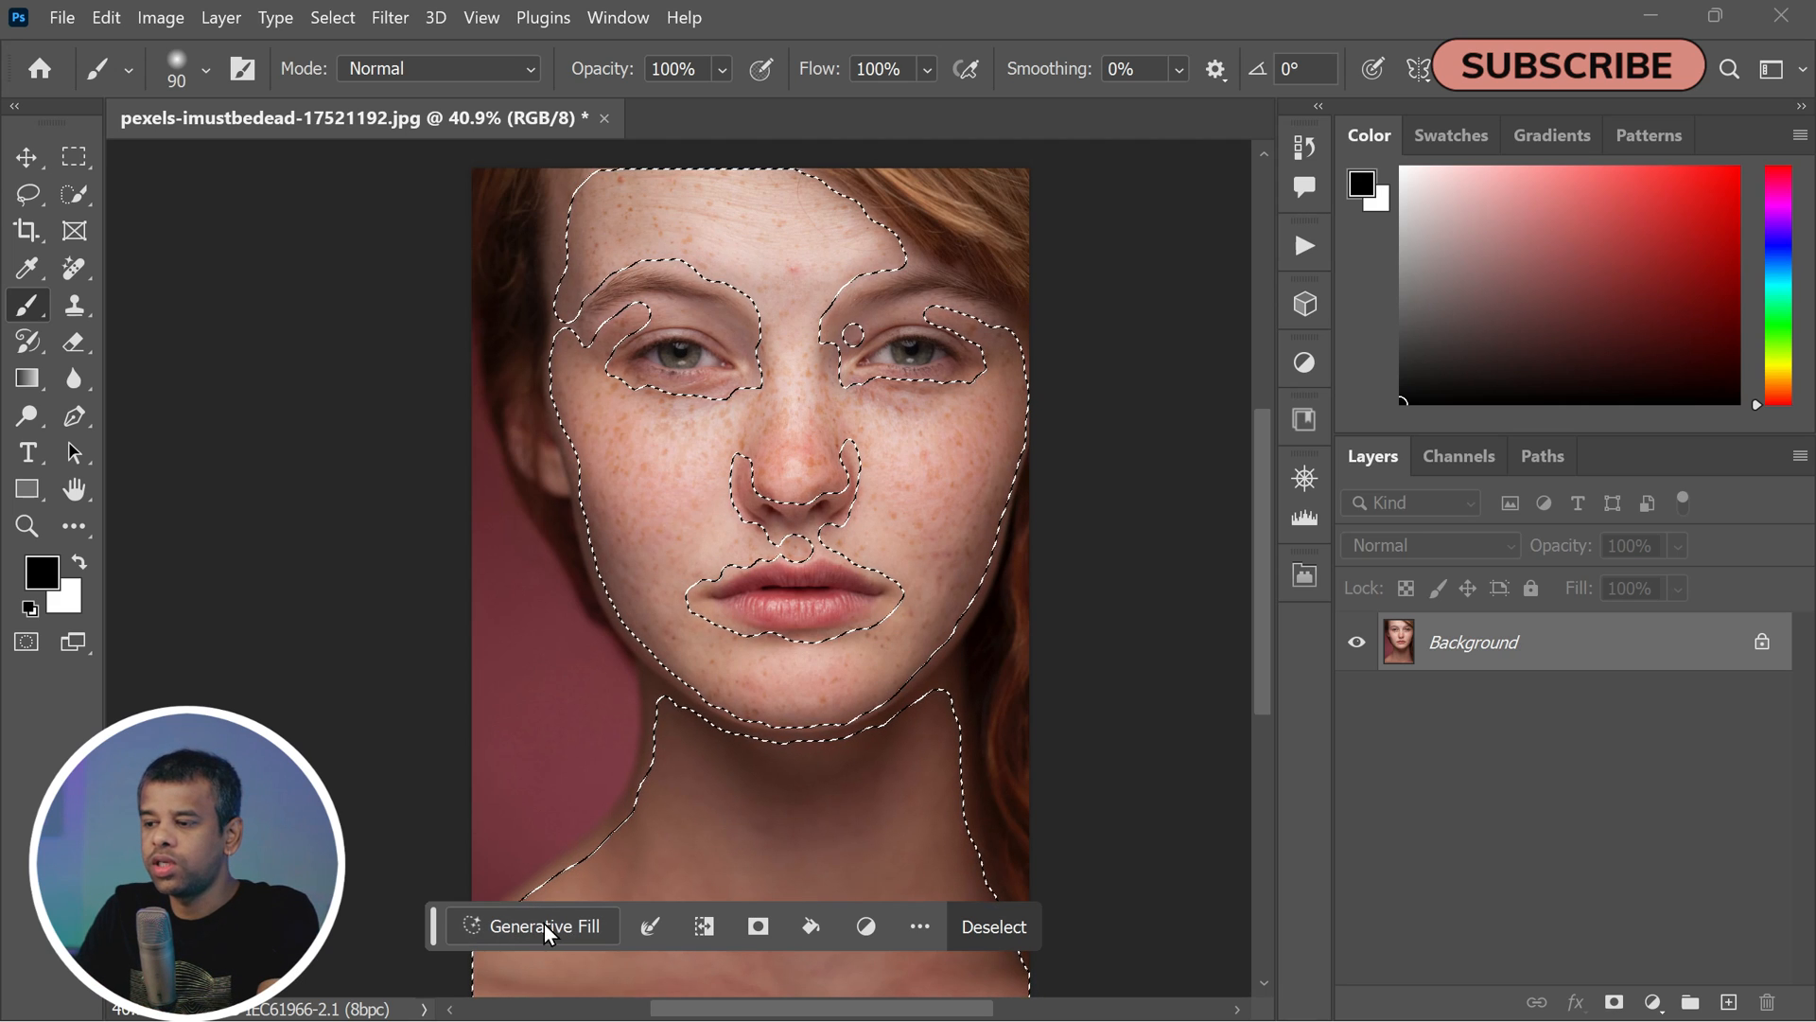
Step: Run Generative Fill on the skin selection with an empty prompt
left_click(532, 926)
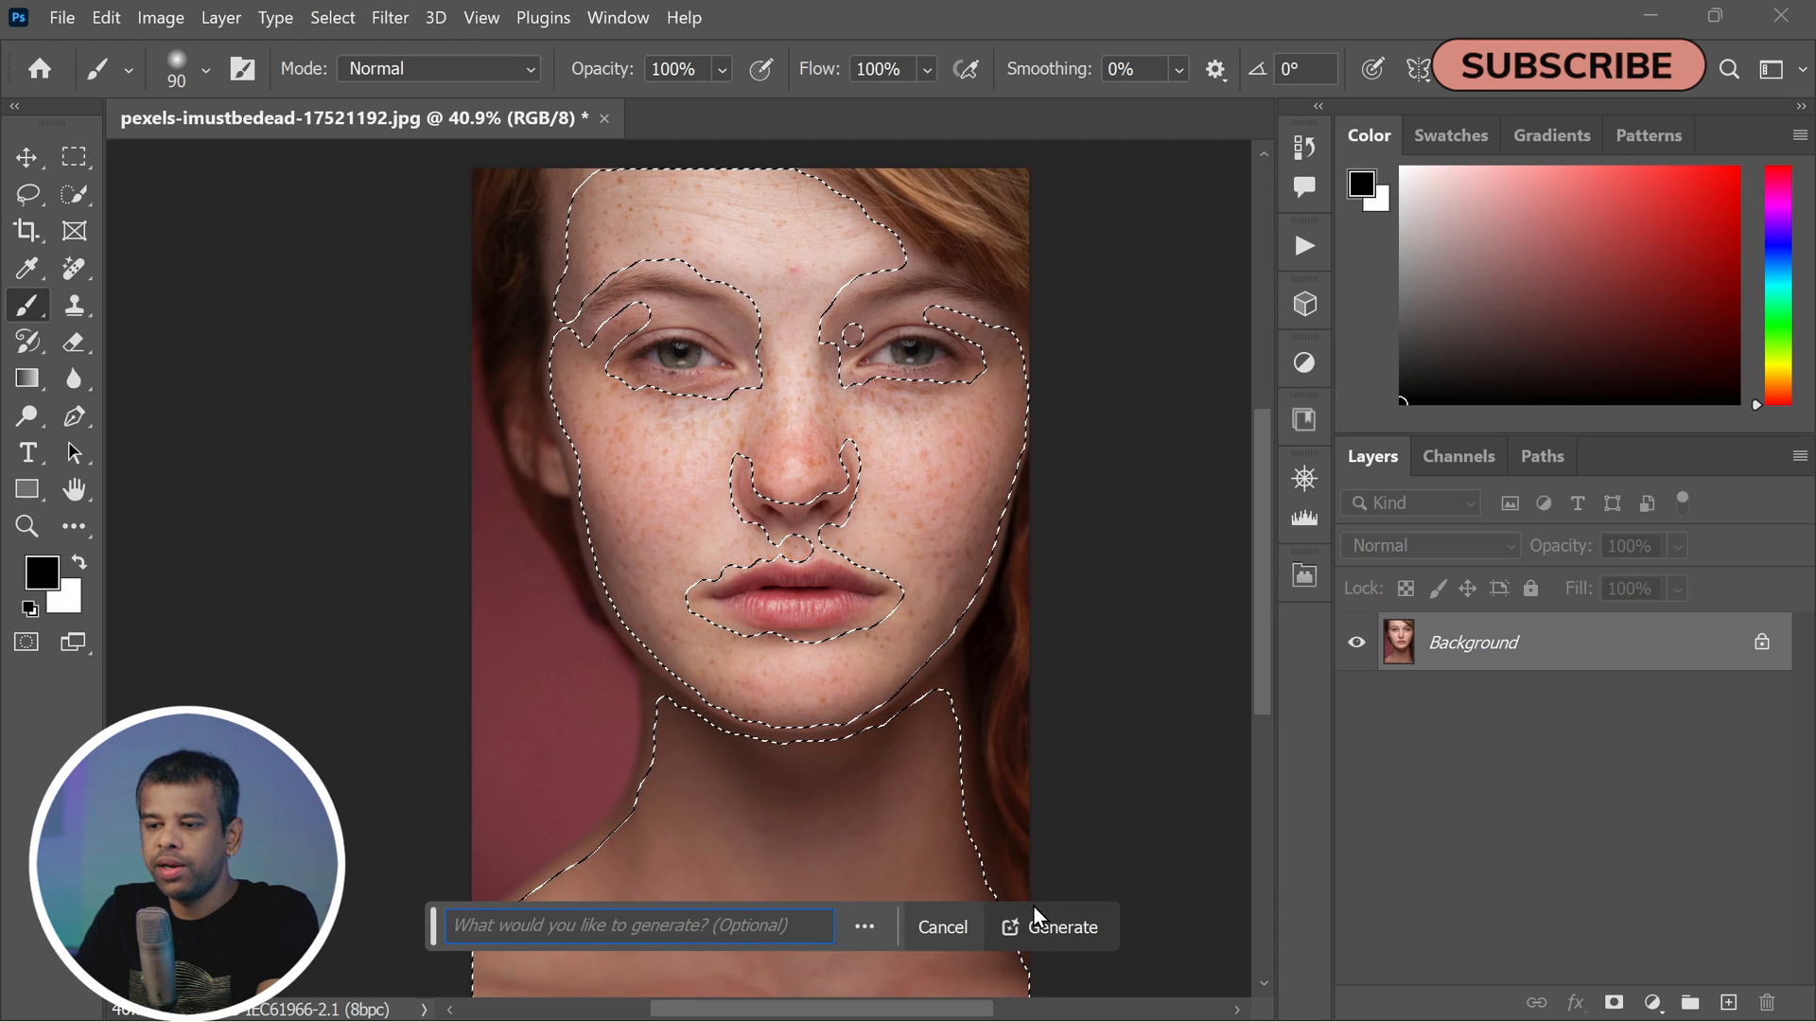
left_click(1062, 927)
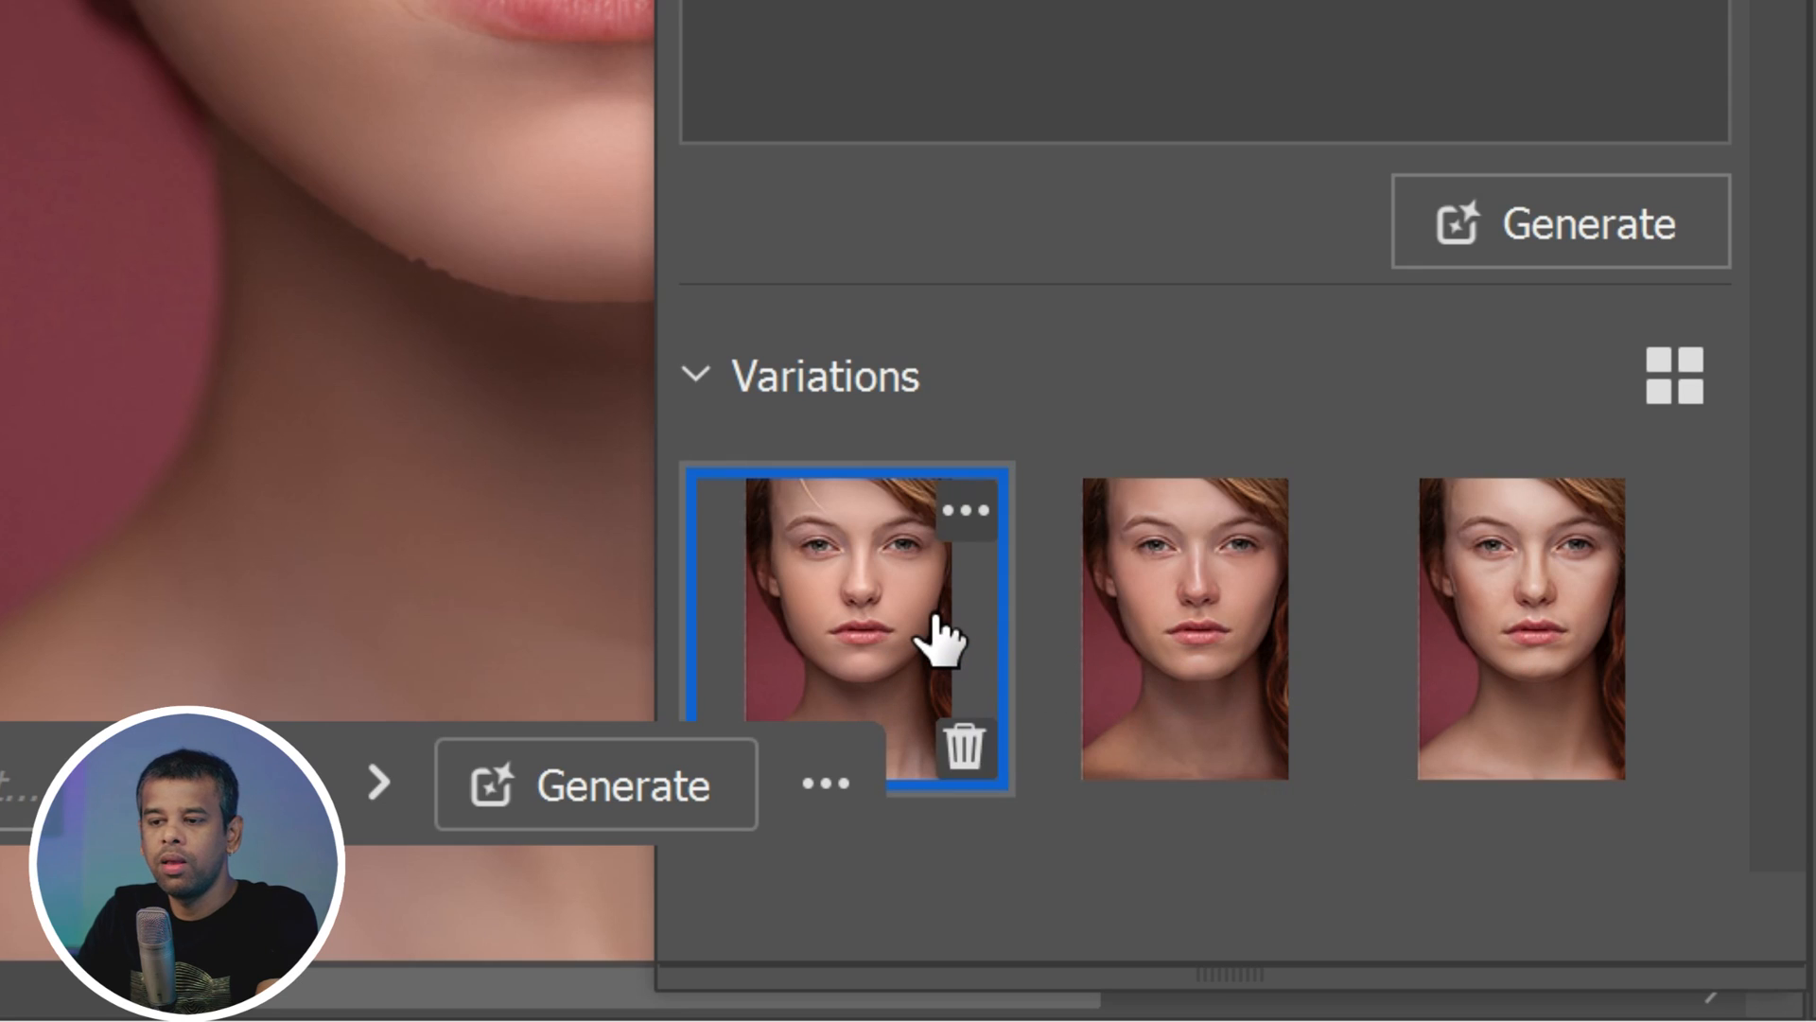
mouse_move(892, 553)
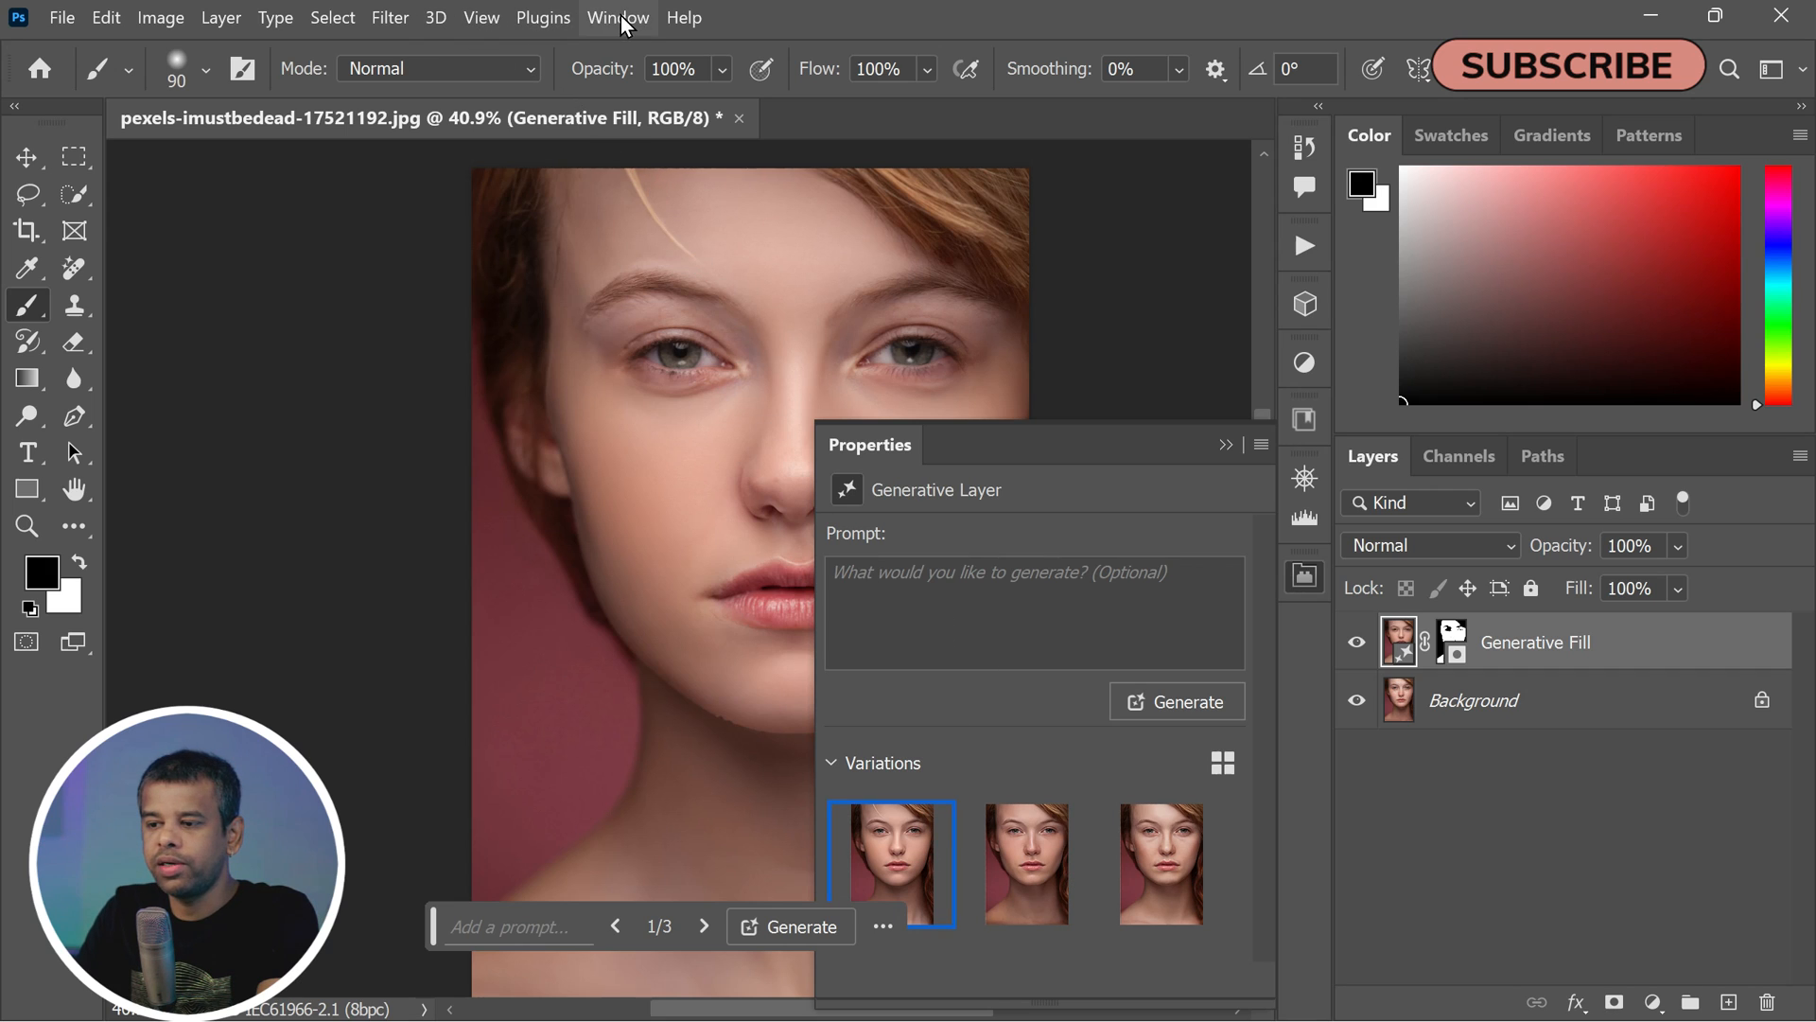
left_click(617, 17)
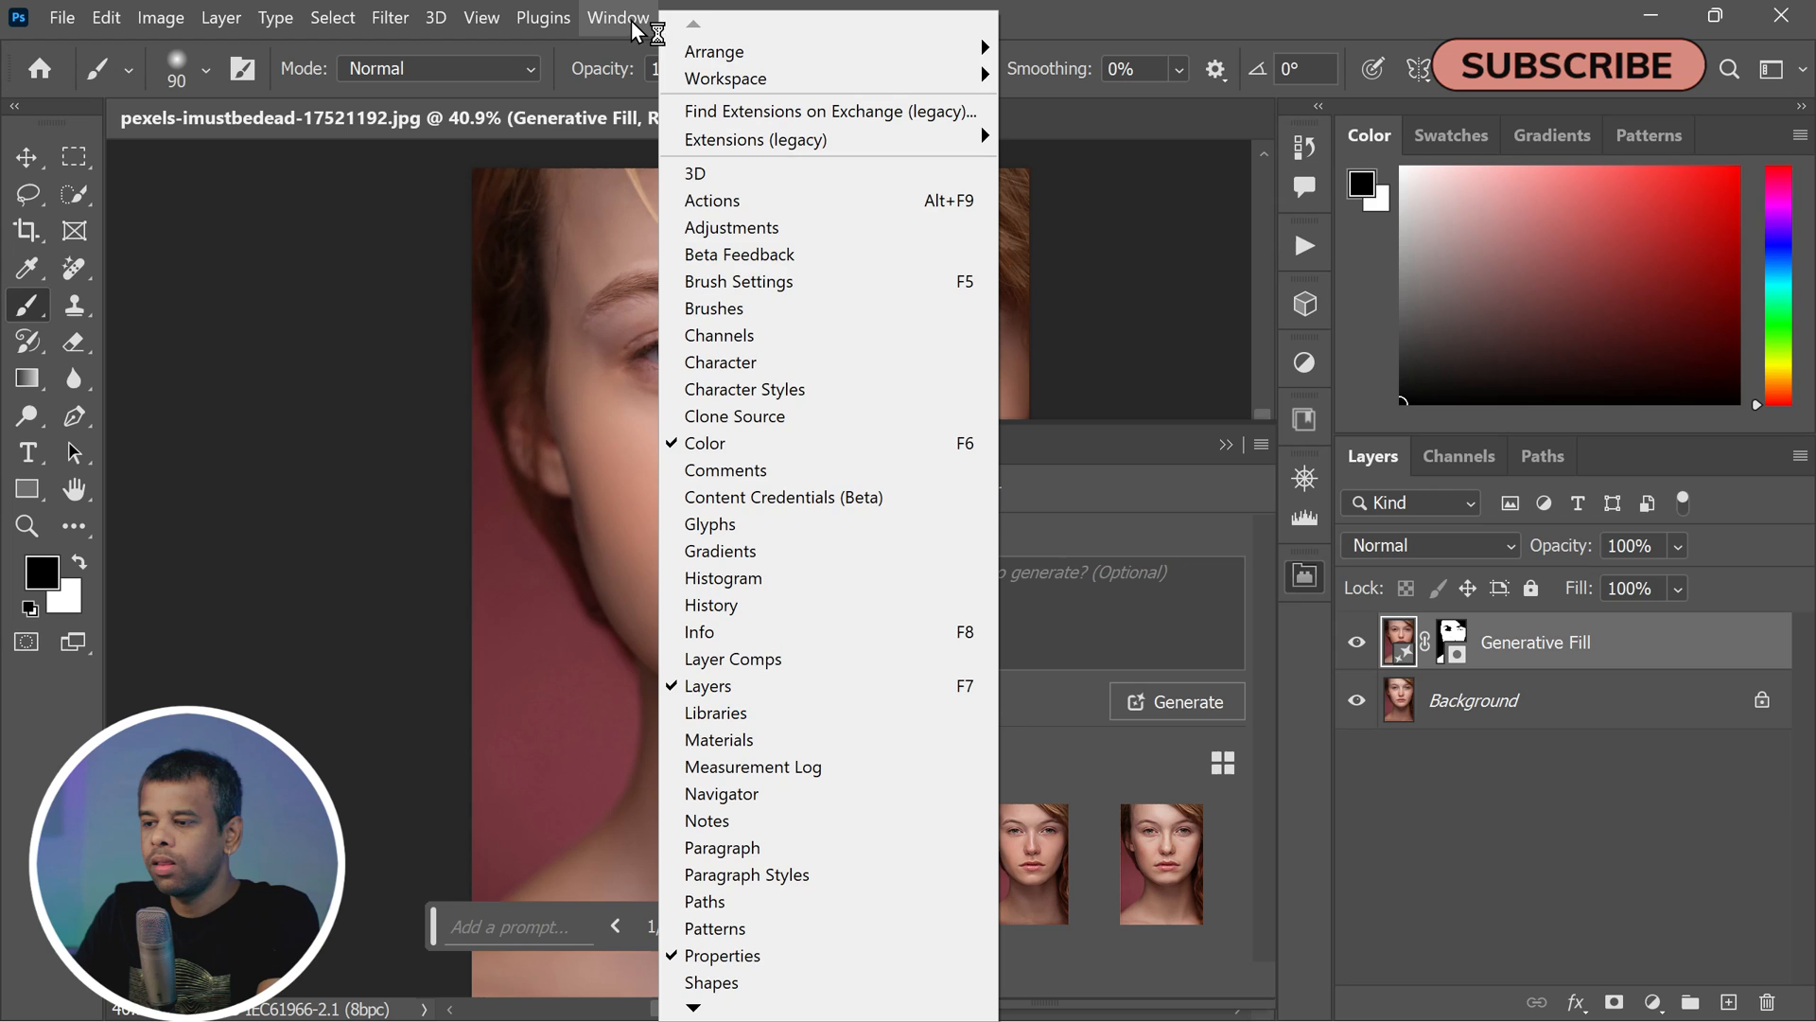
mouse_move(734, 972)
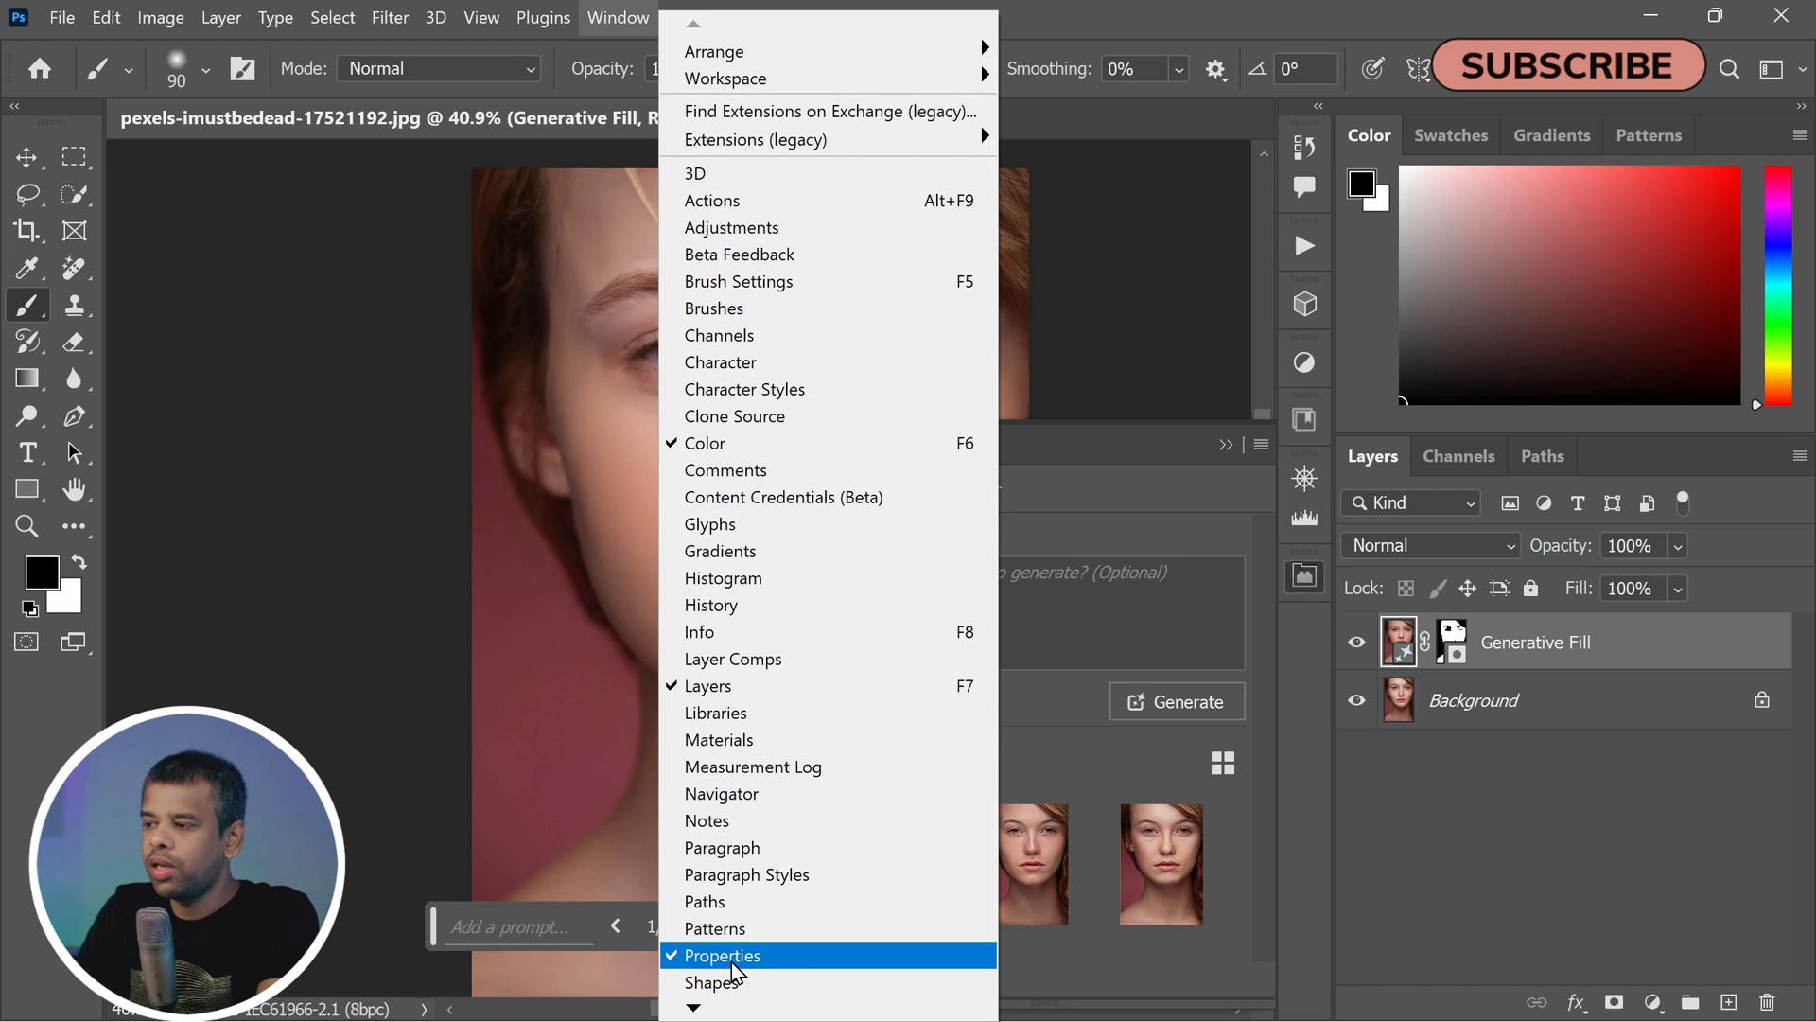
left_click(722, 955)
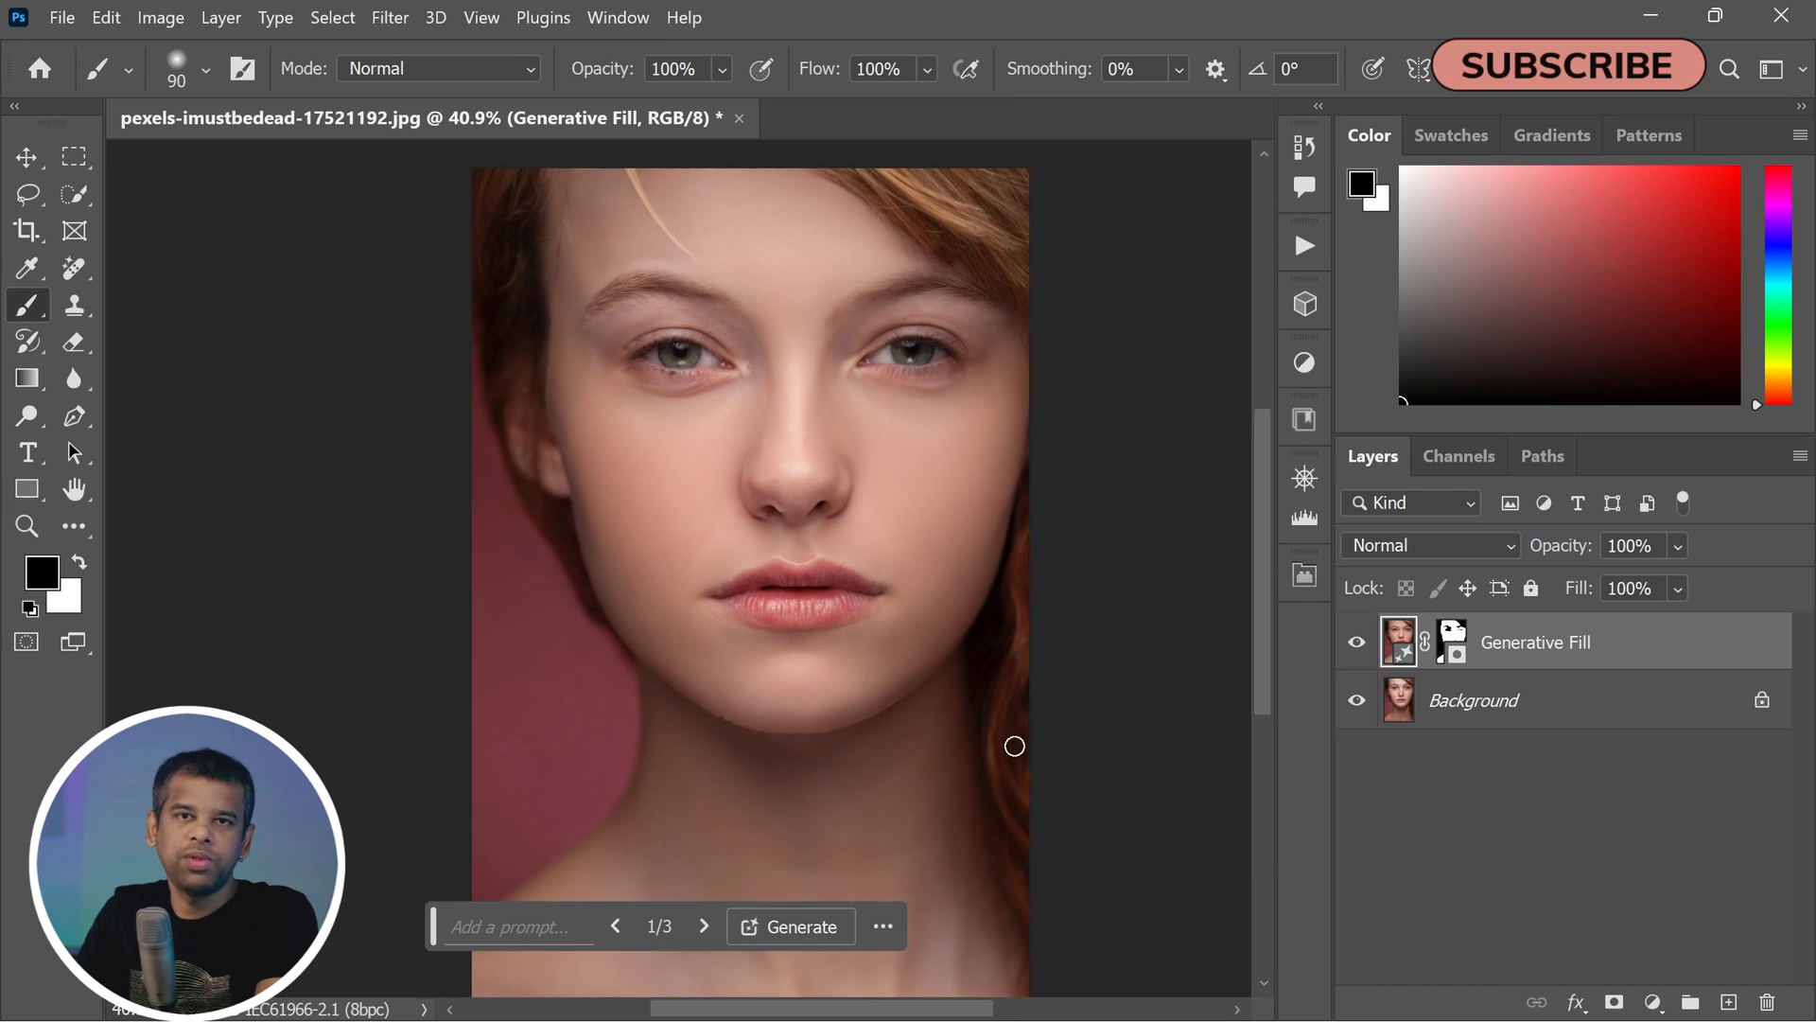
left_click(618, 17)
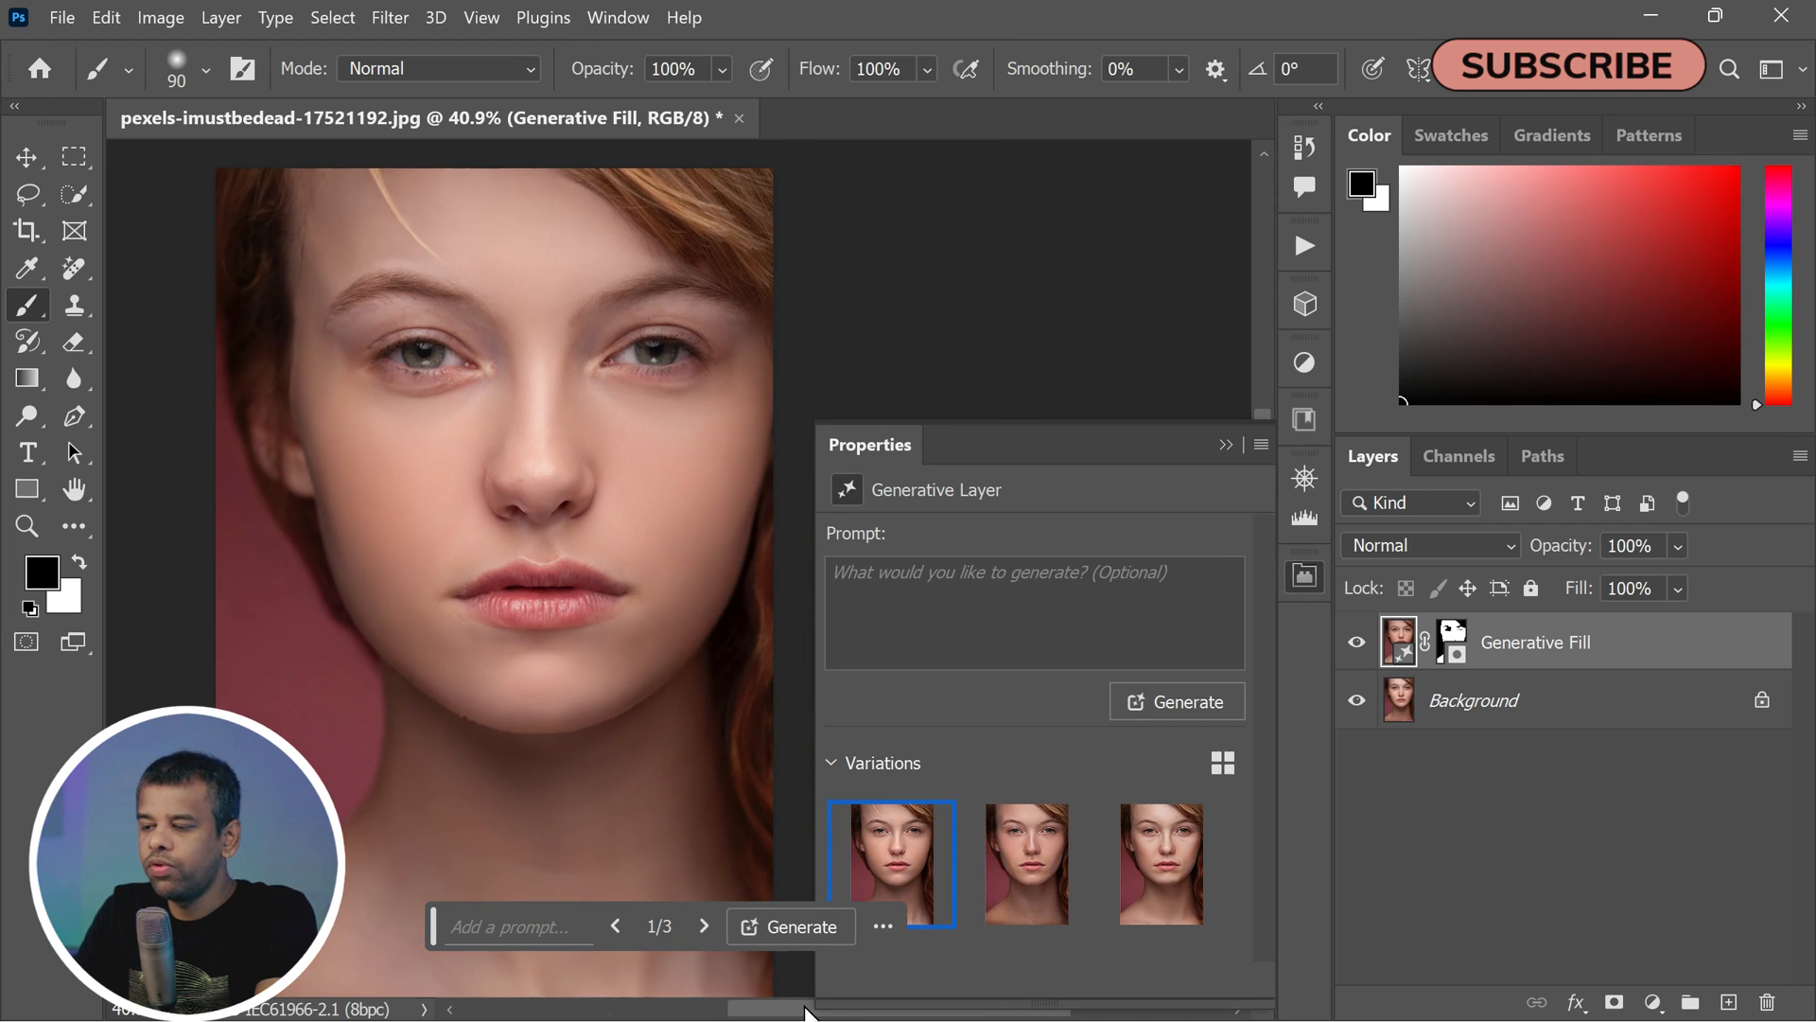
mouse_move(1028, 858)
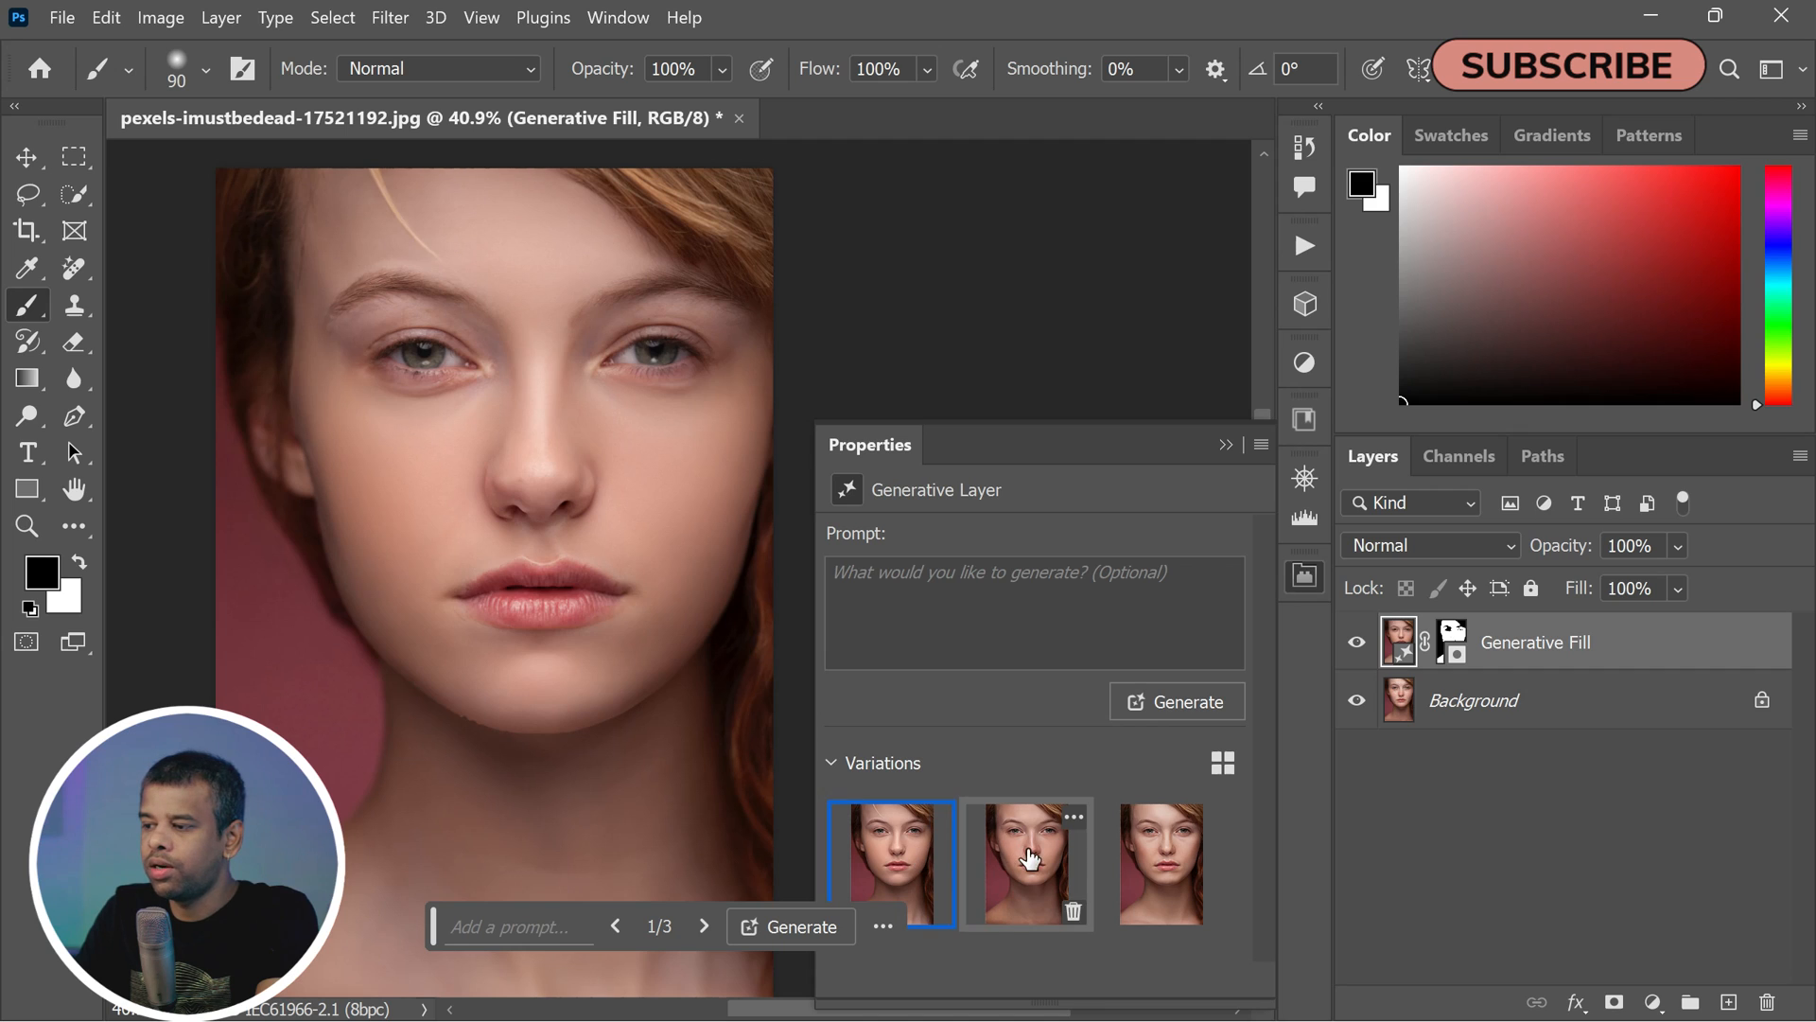
Step: Compare Generative Fill variations 1 and 2, settling on variation 2
left_click(1028, 864)
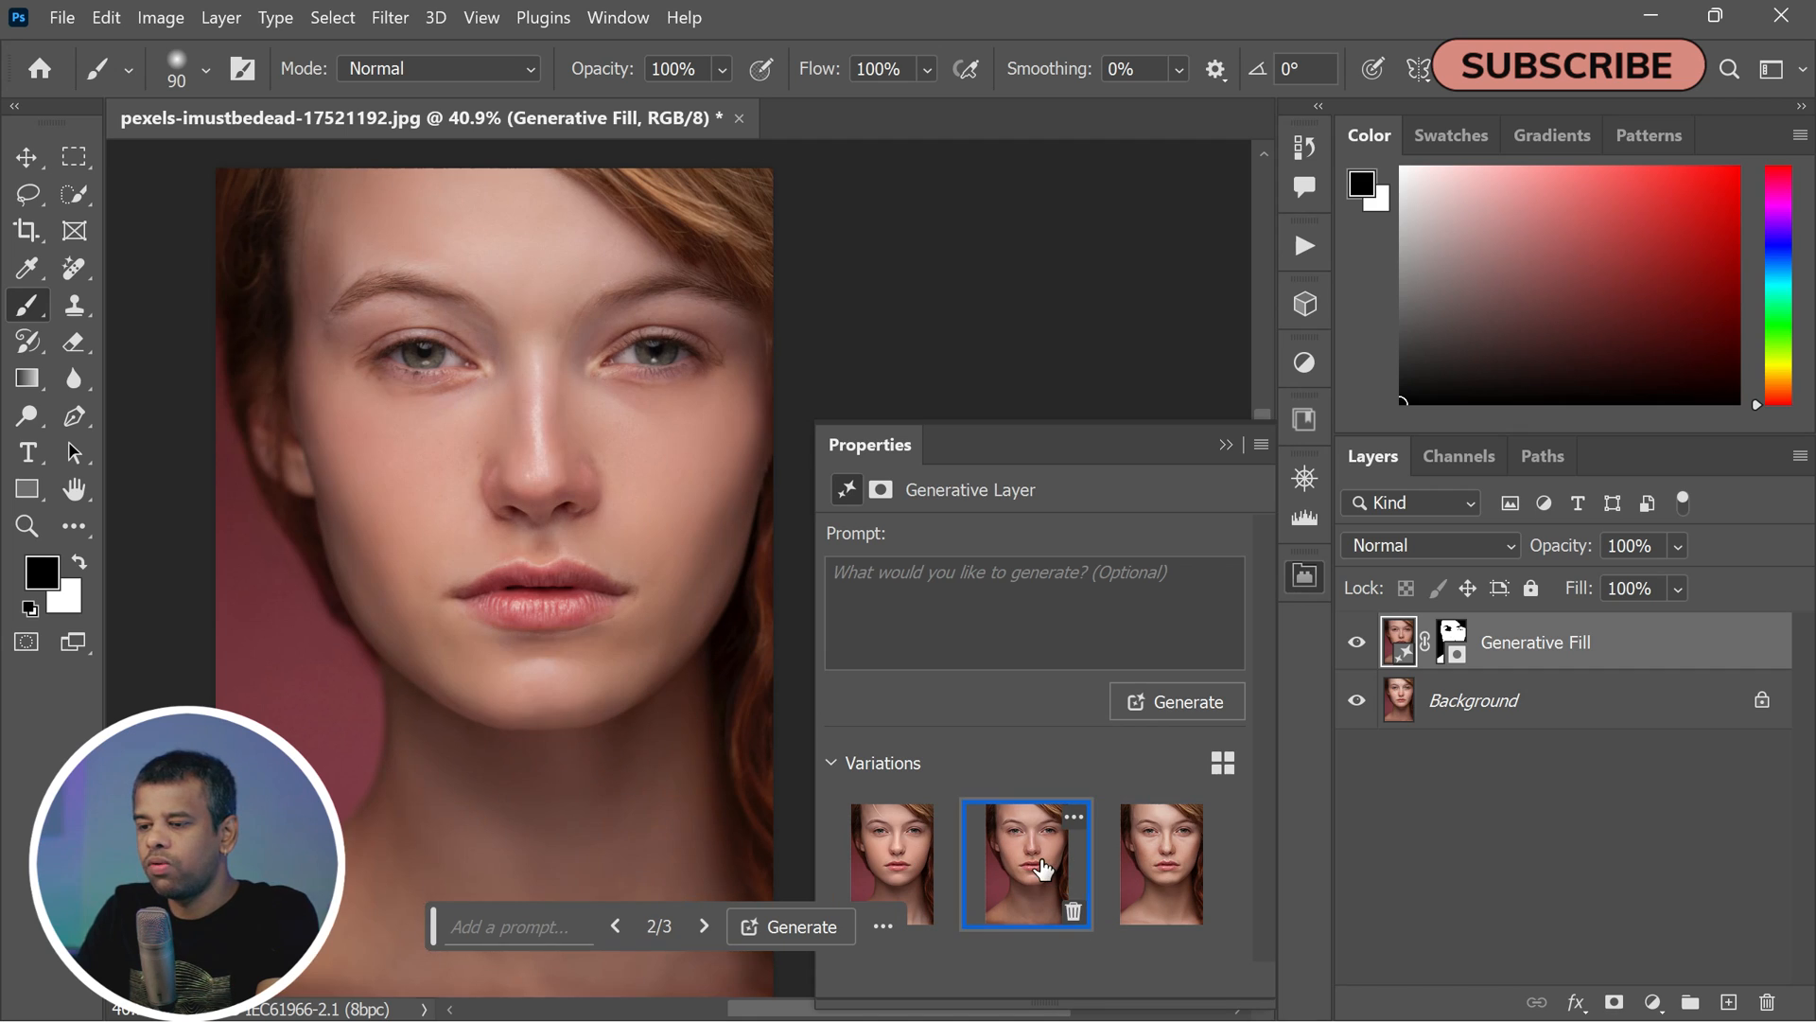
left_click(890, 863)
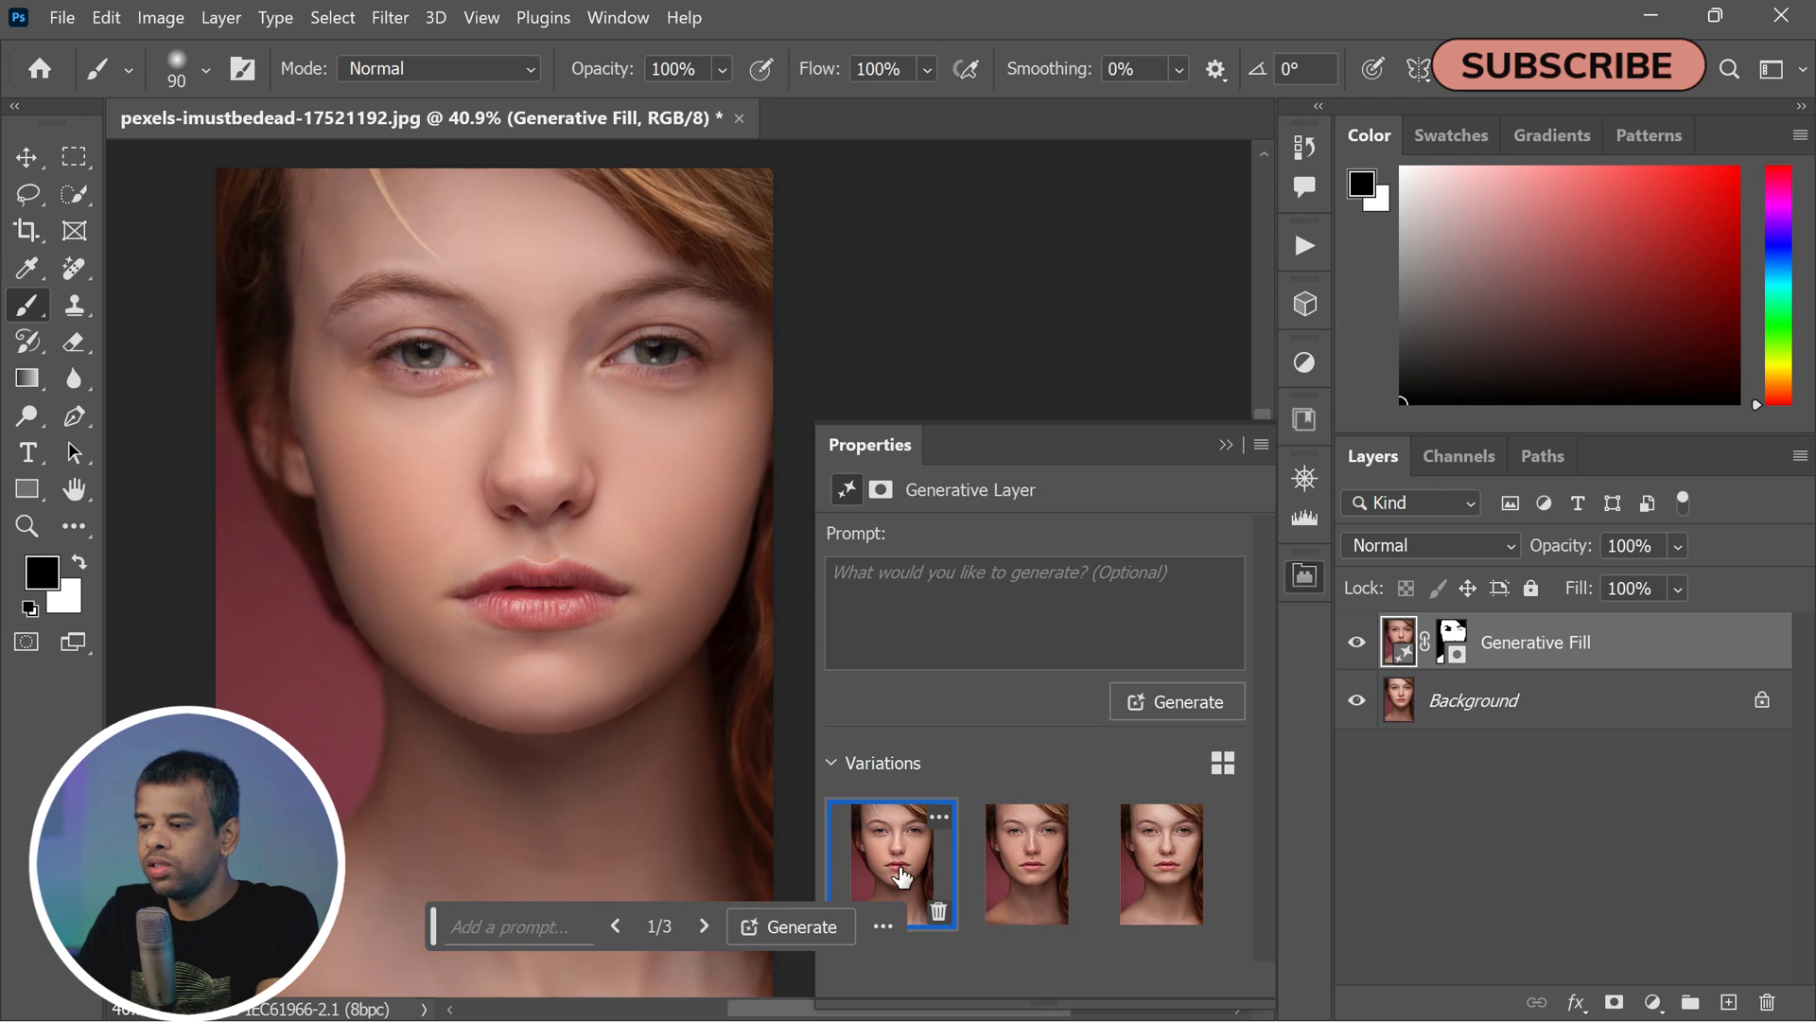
left_click(1027, 863)
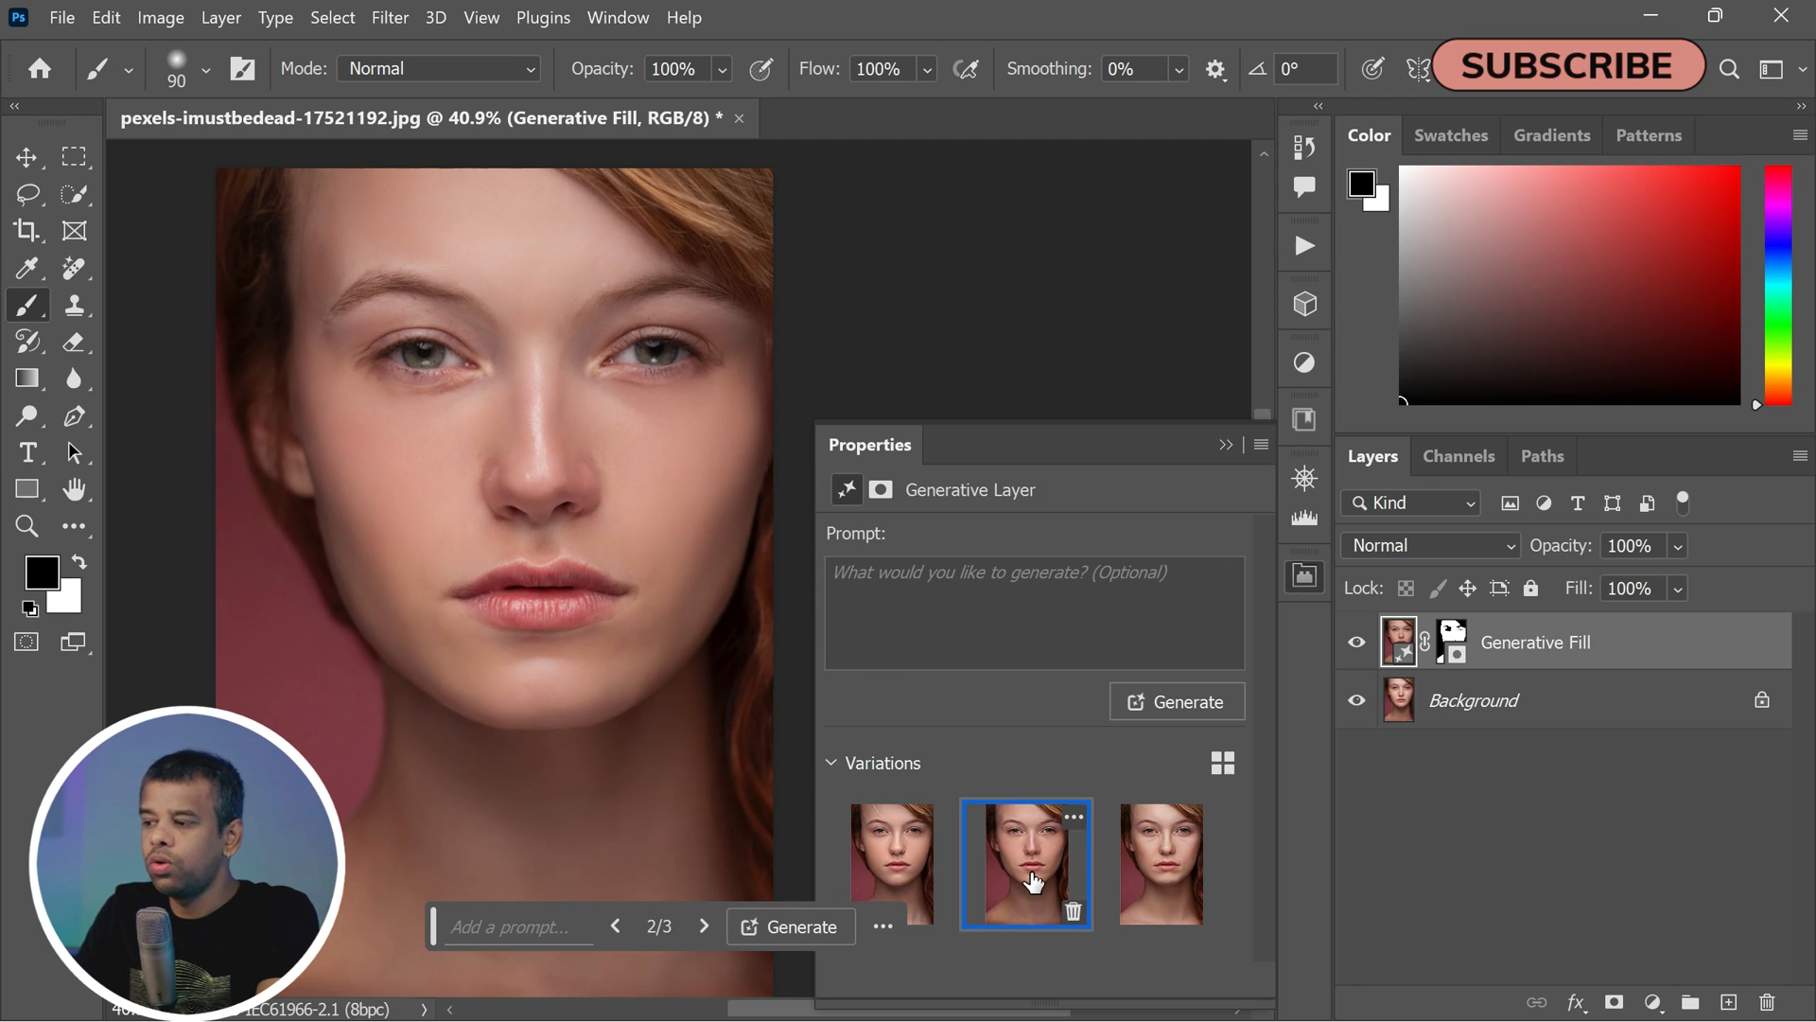
mouse_move(889, 858)
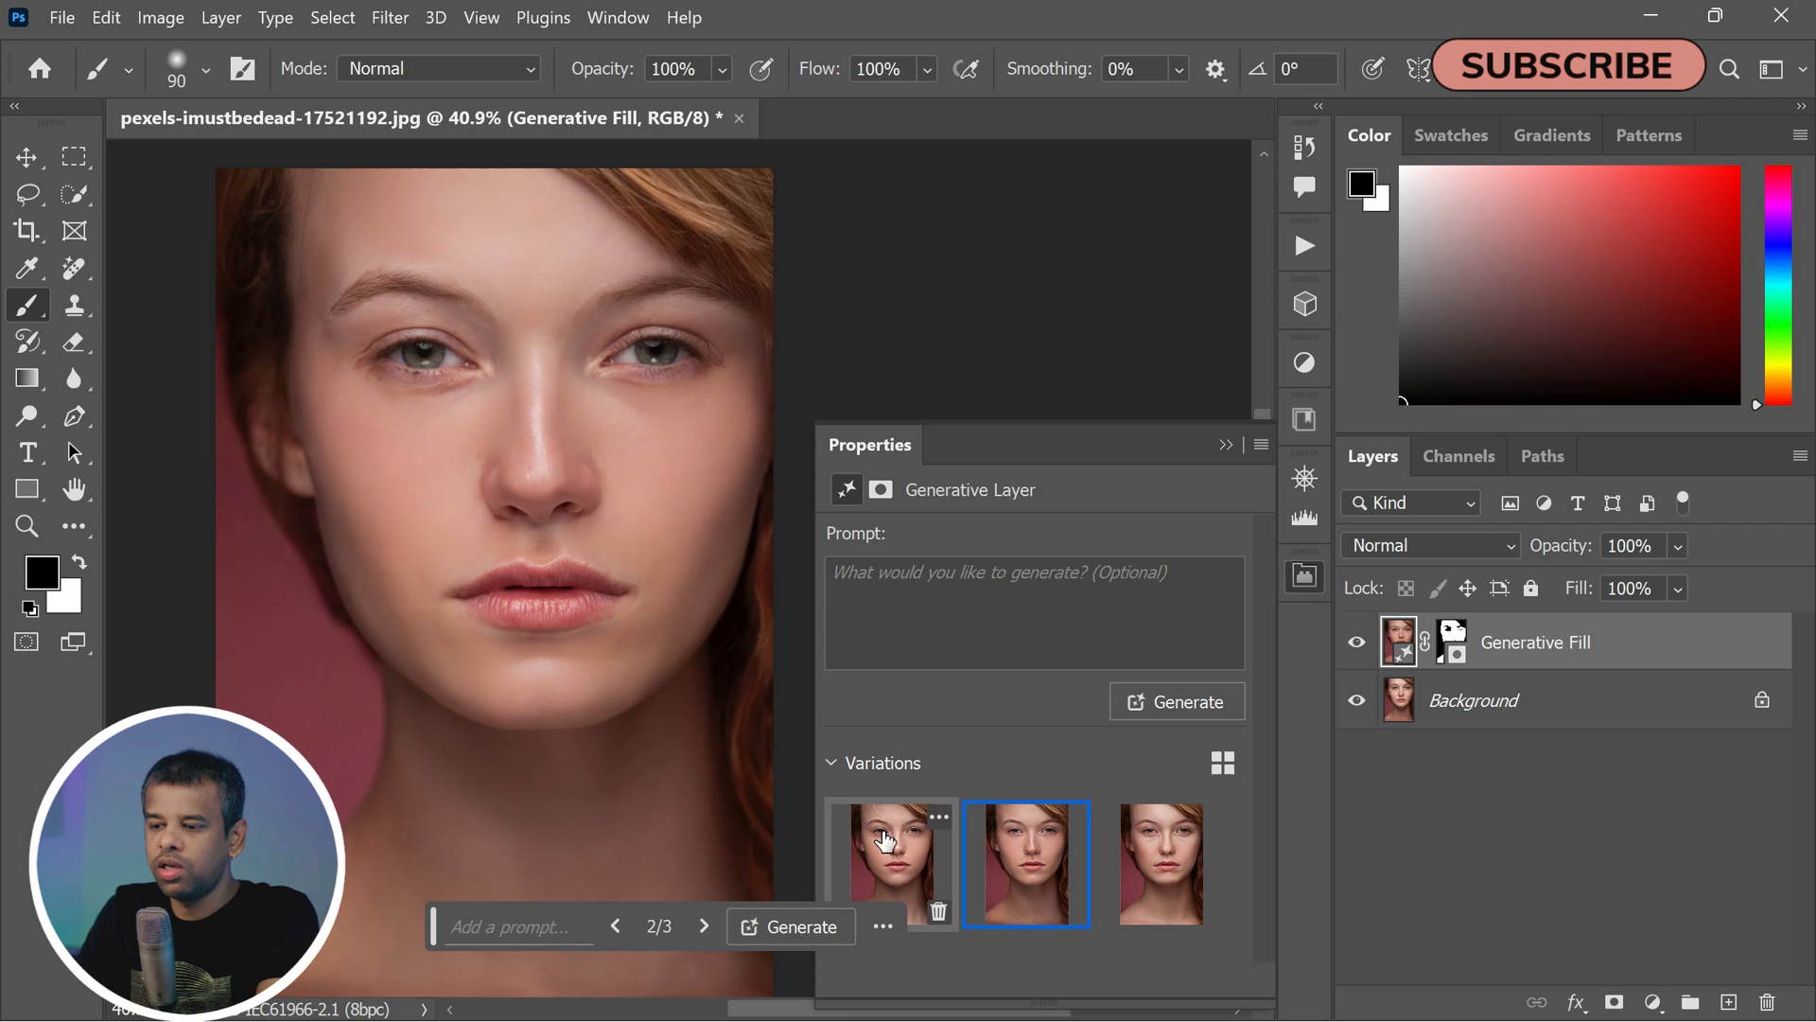
left_click(889, 862)
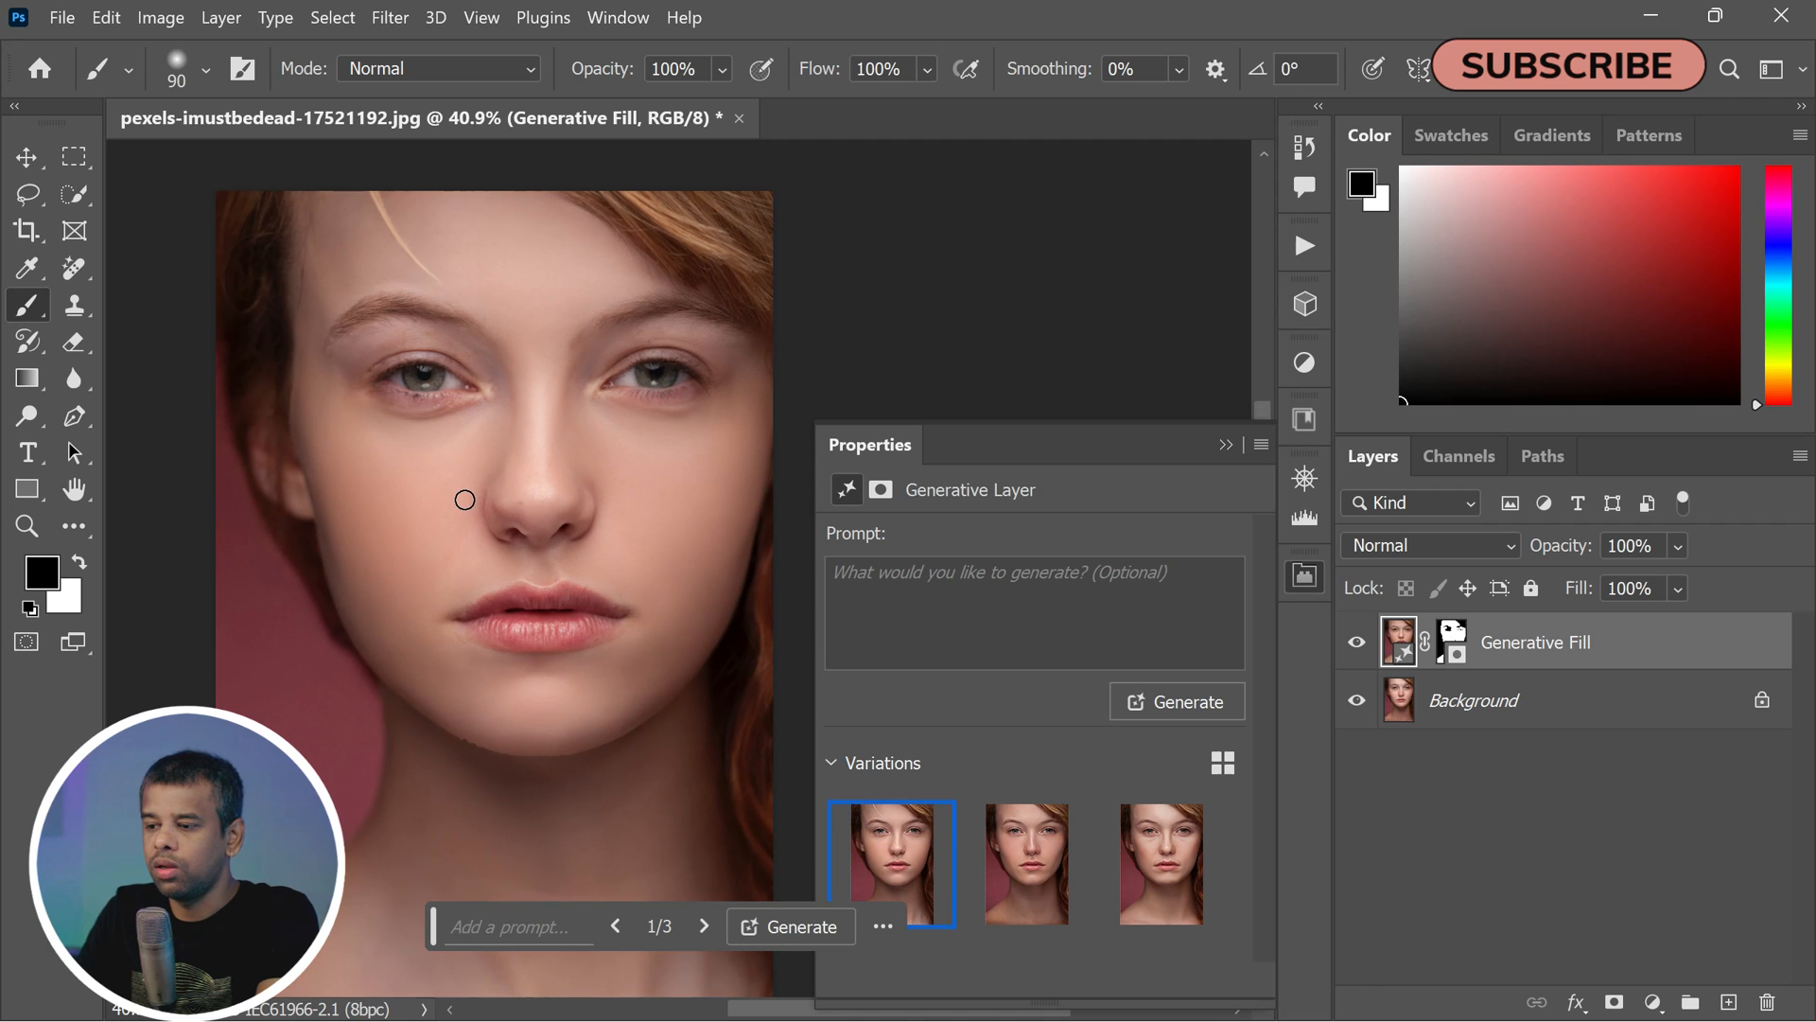
left_click(1028, 863)
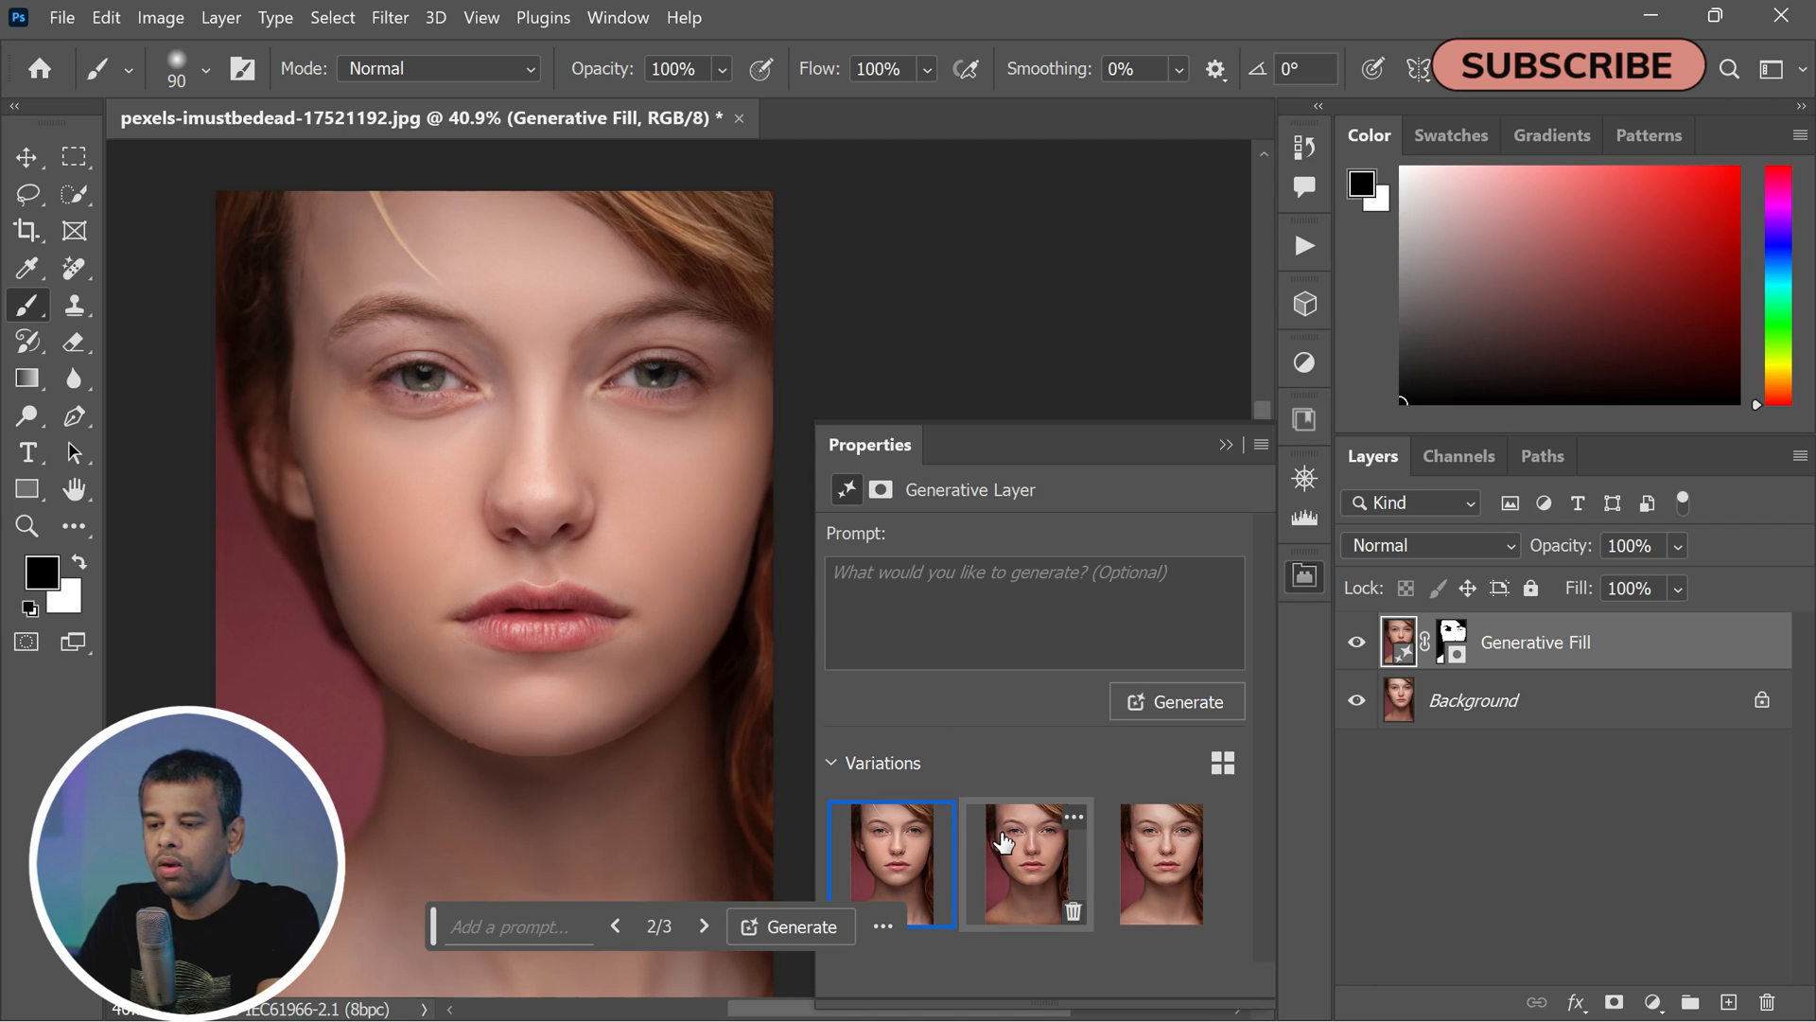
left_click(1027, 863)
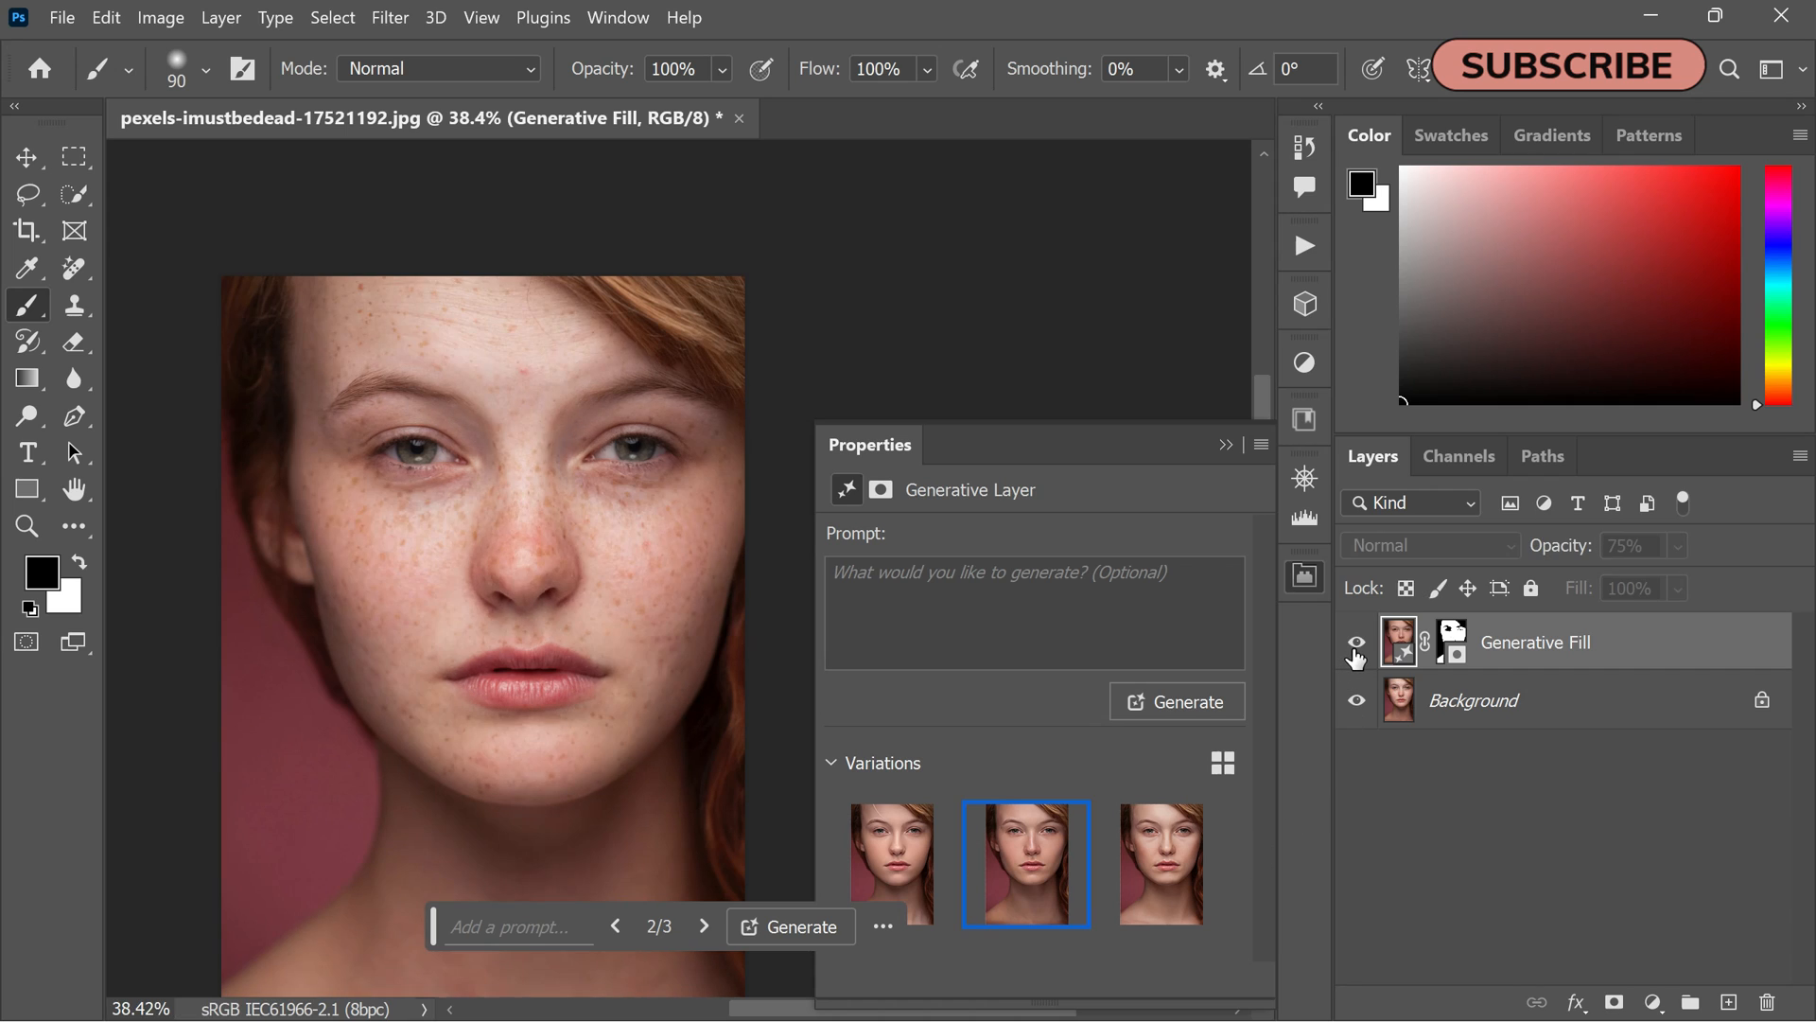
Step: Hide the Generative Fill layer to reveal the original freckled skin
left_click(1357, 642)
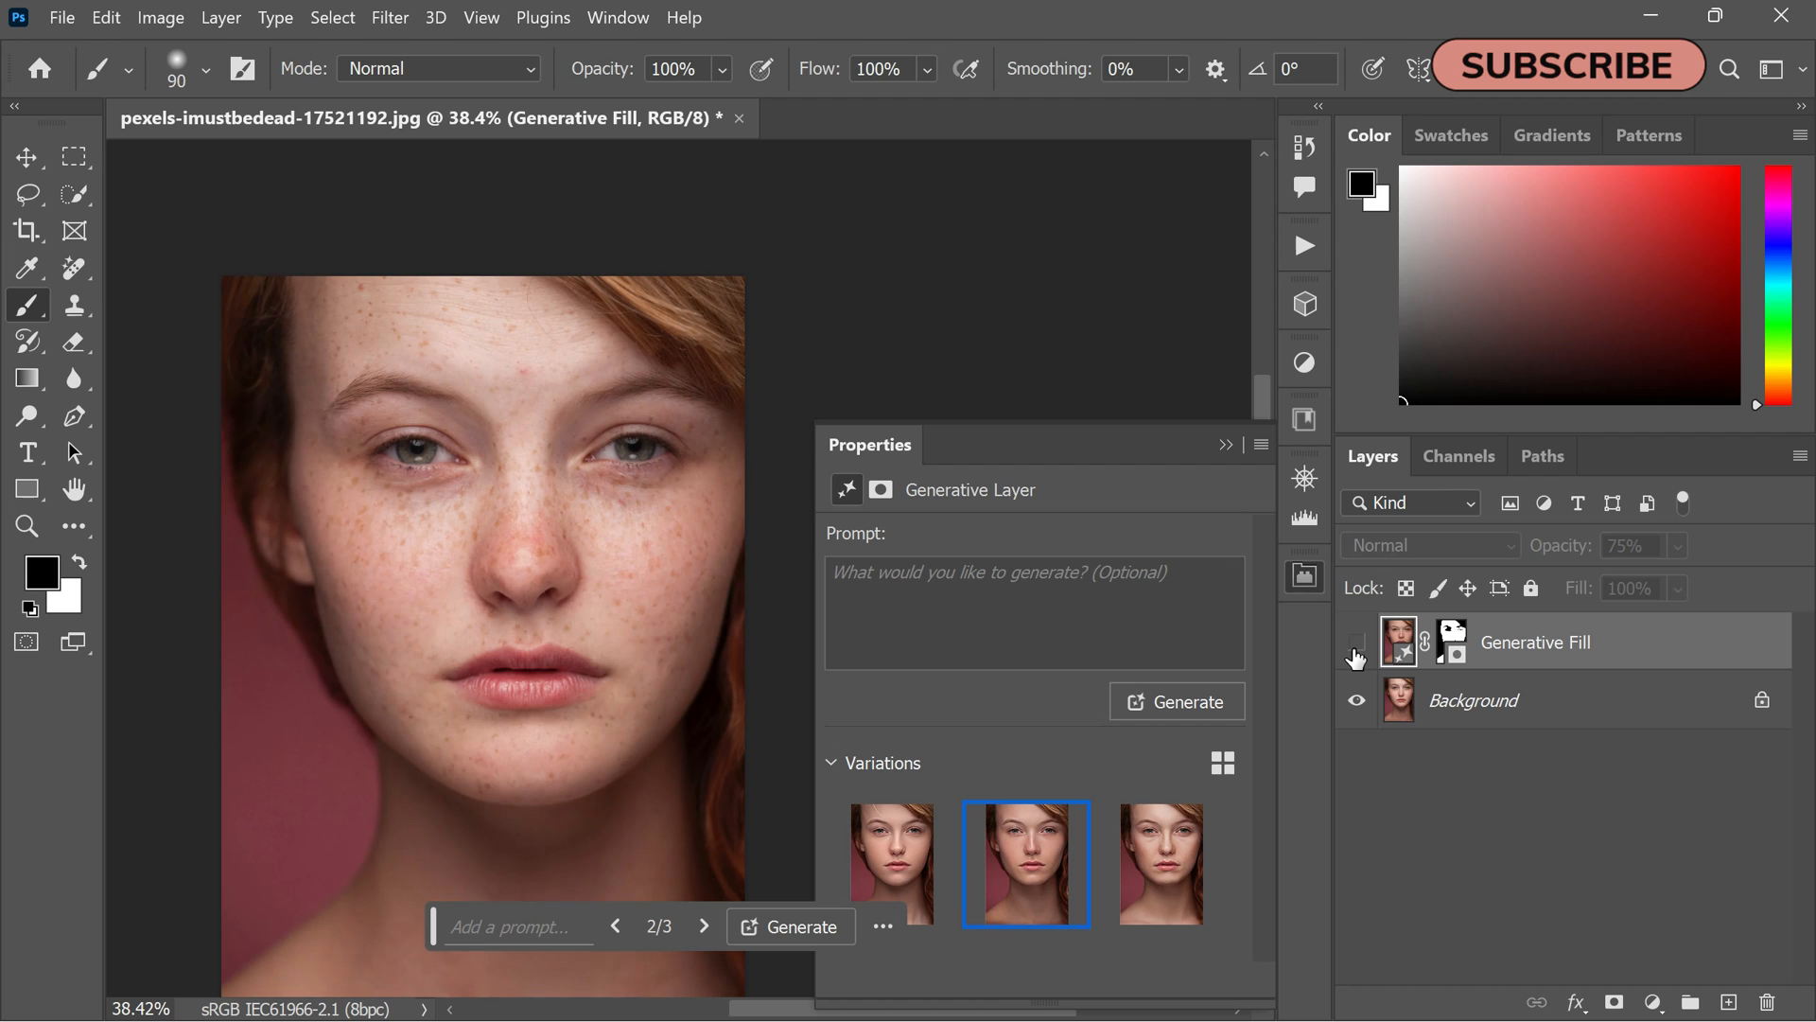